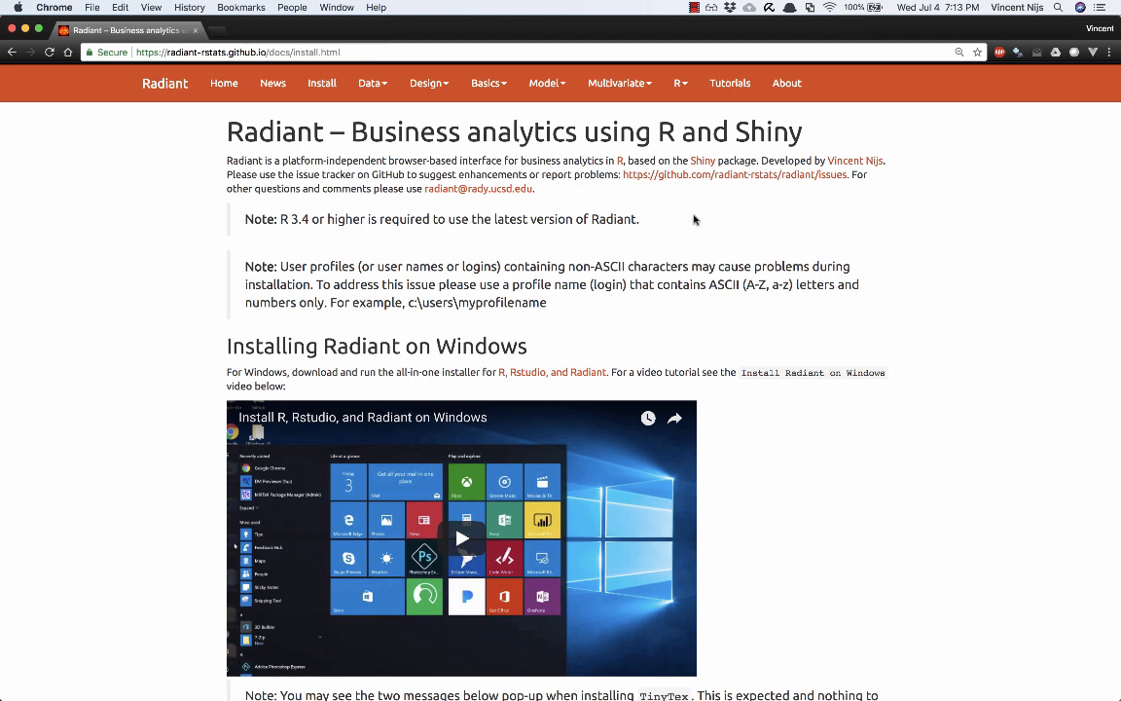
mouse_move(310, 232)
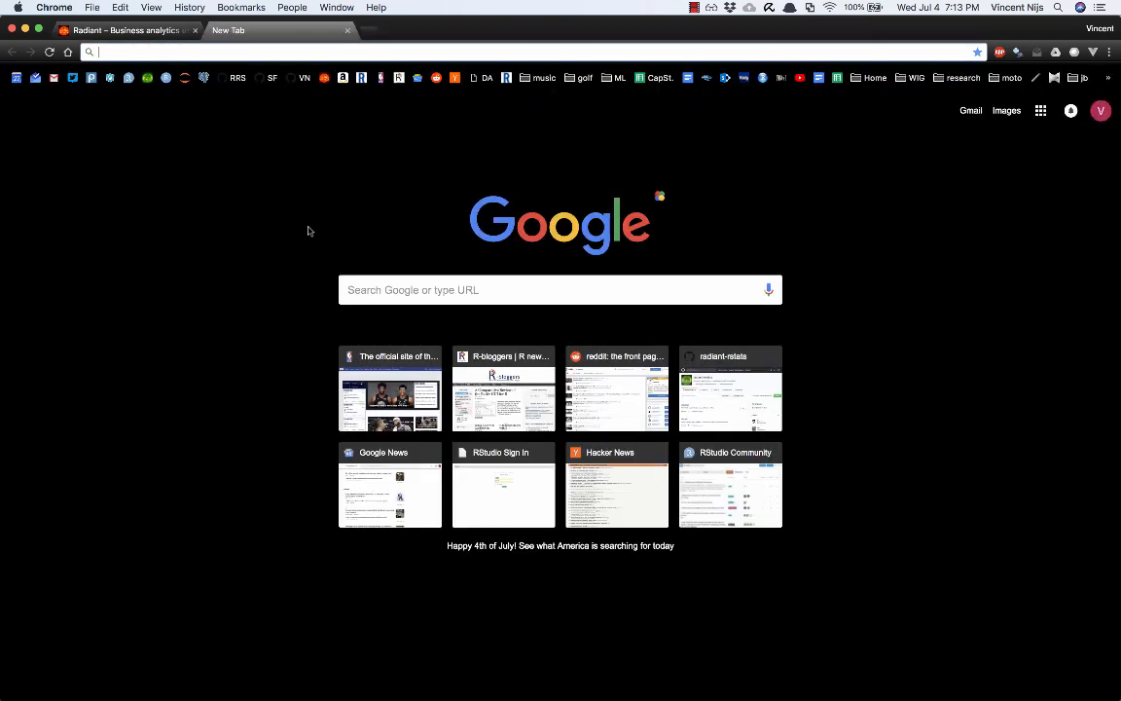
- Search Google for 'radiant rstats install' in a new Chrome tab
type("radiant rstats install")
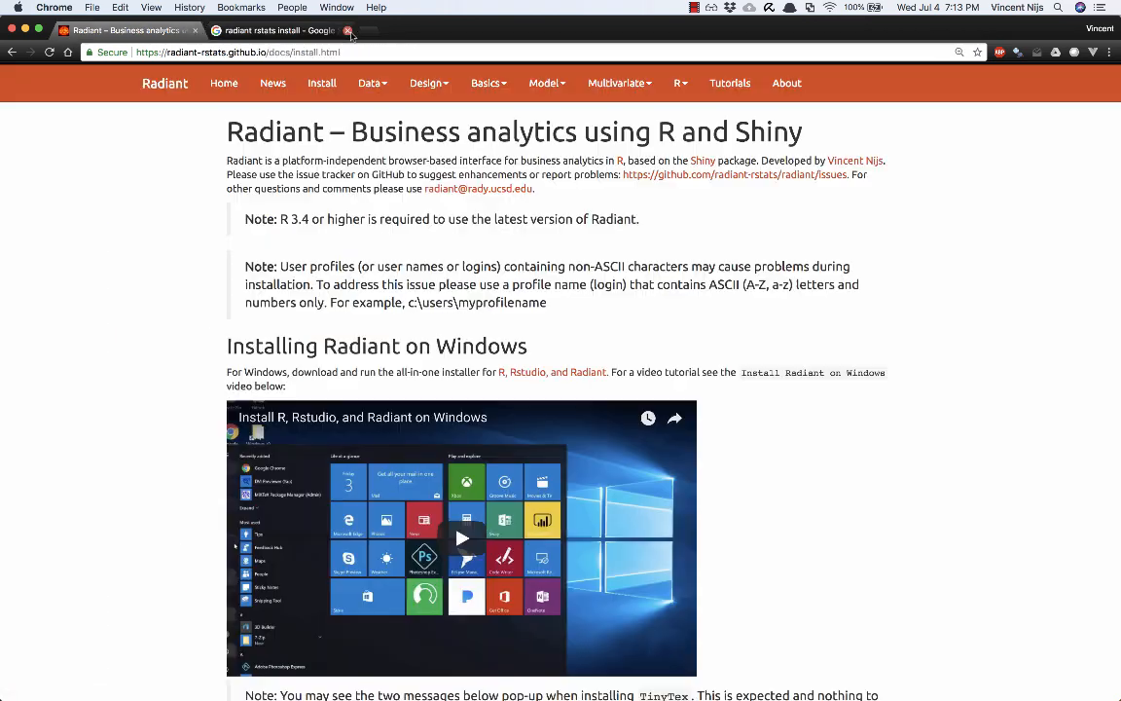
- Close the search tab and scroll the Radiant guide down to the Mac install section
left_click(347, 32)
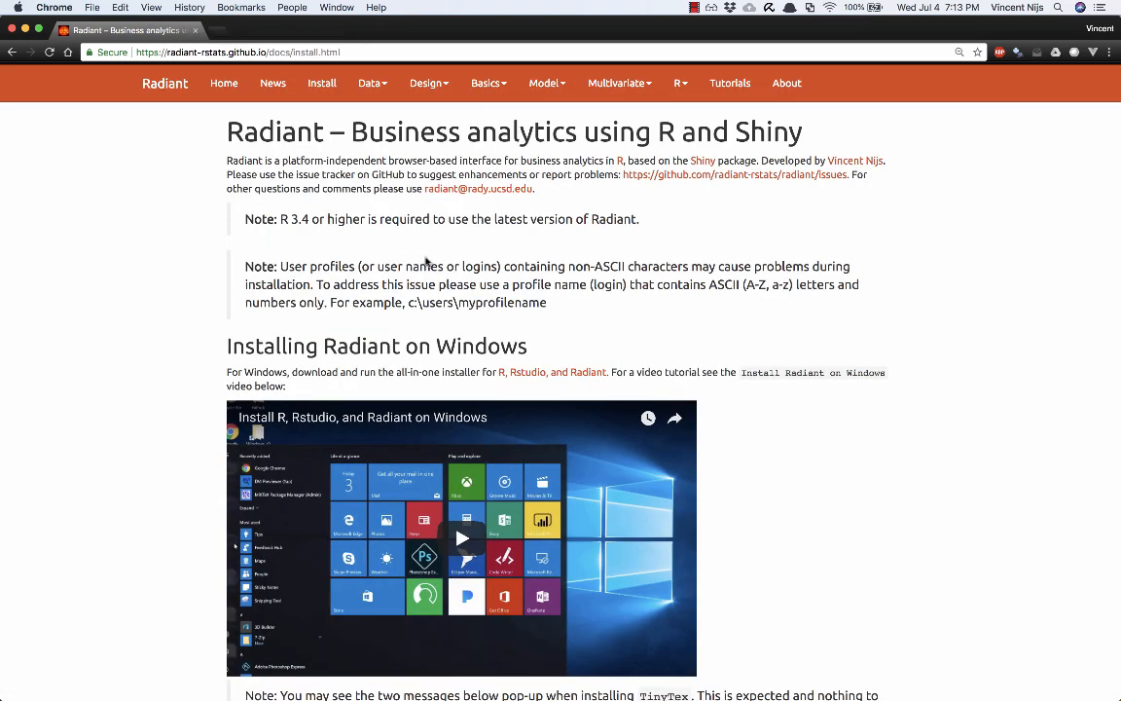
scroll("down", 3)
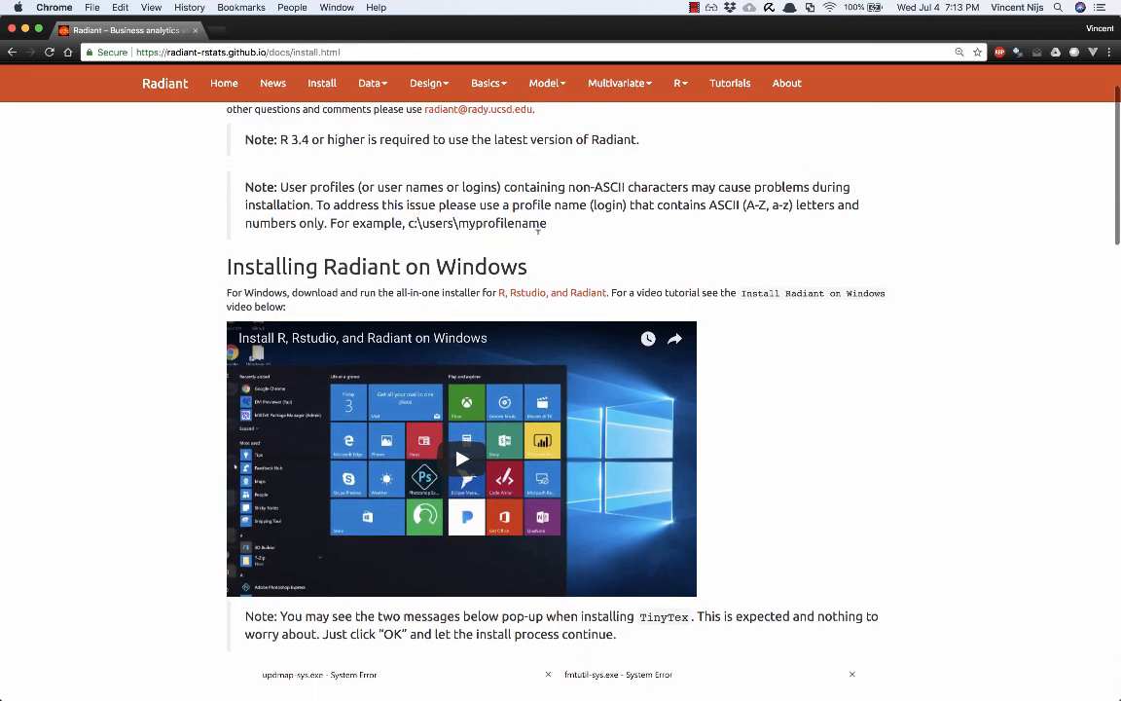
scroll("down", 3)
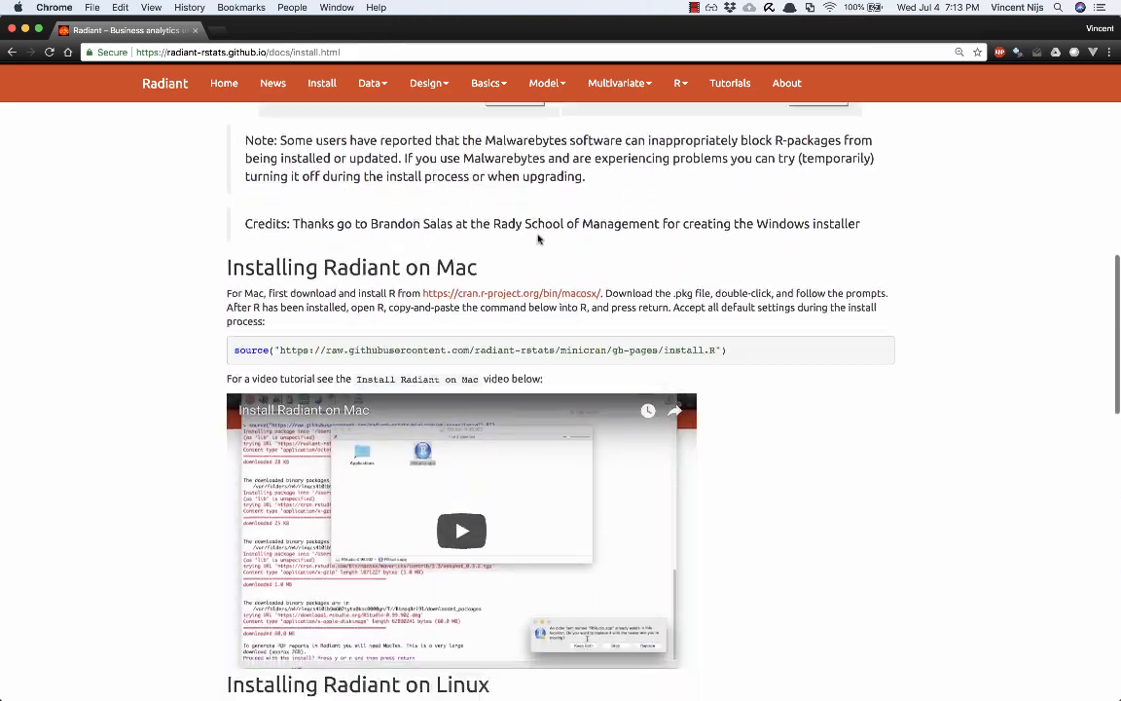
scroll("down", 3)
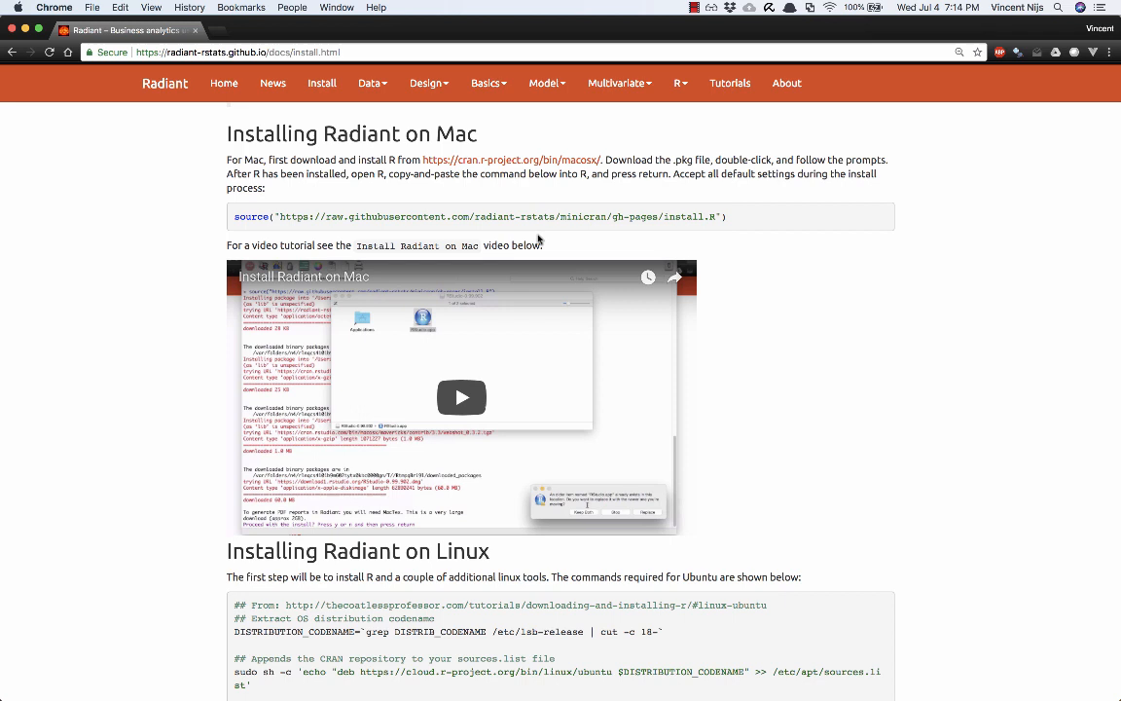
mouse_move(514, 195)
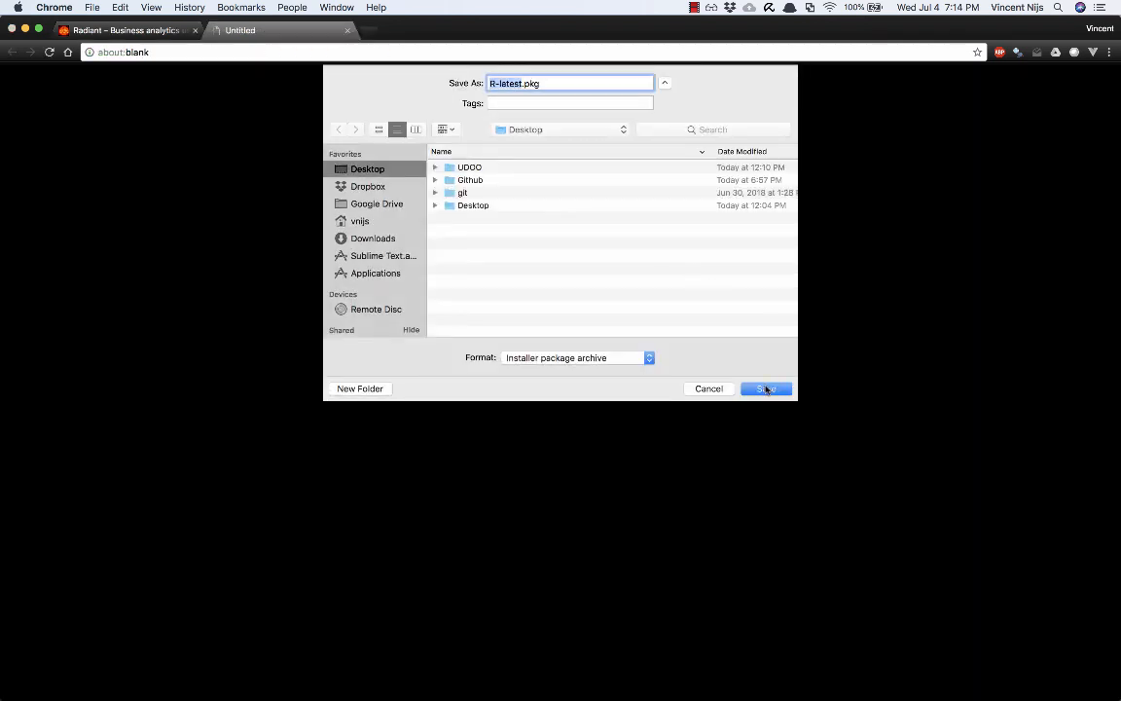
- Save the R-latest.pkg installer to the Desktop
left_click(767, 390)
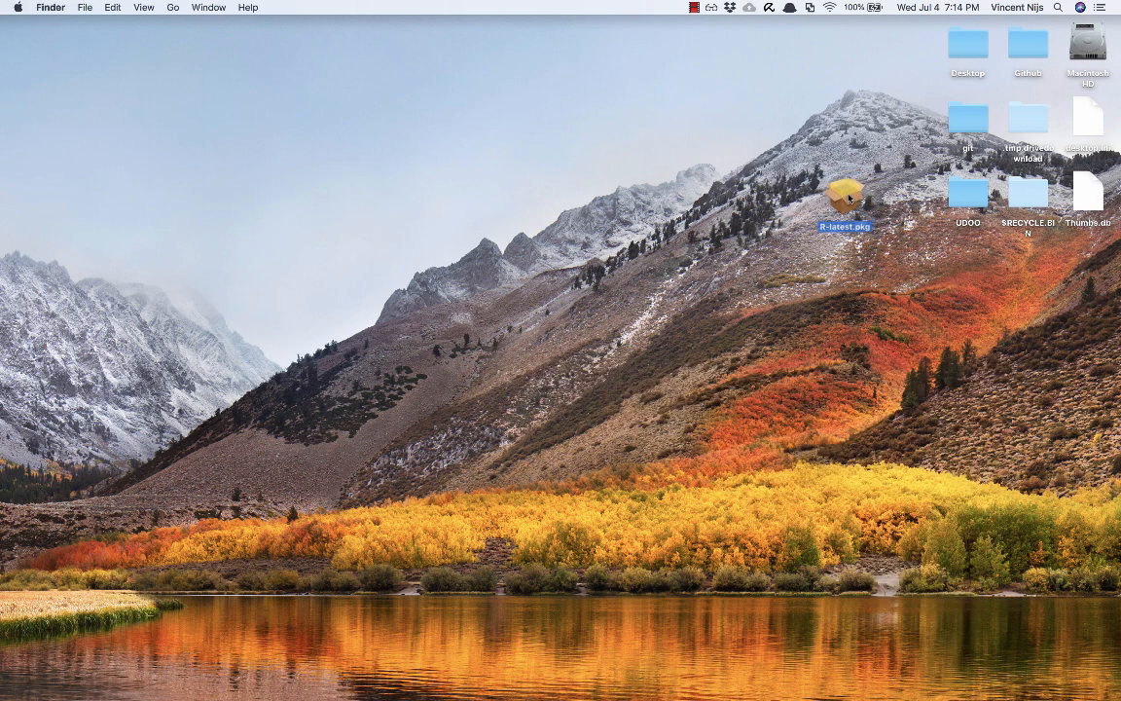
- Launch R-latest.pkg, accept the license and start a standard R 3.5.0 install for all users
double_click(845, 191)
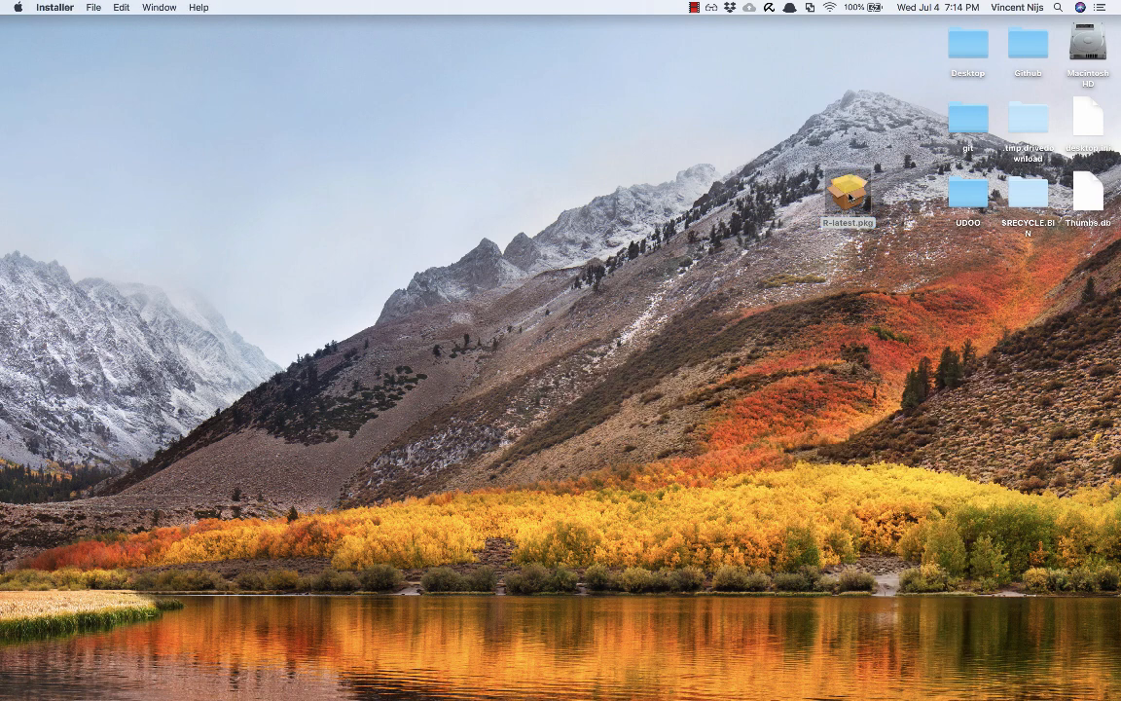
double_click(849, 195)
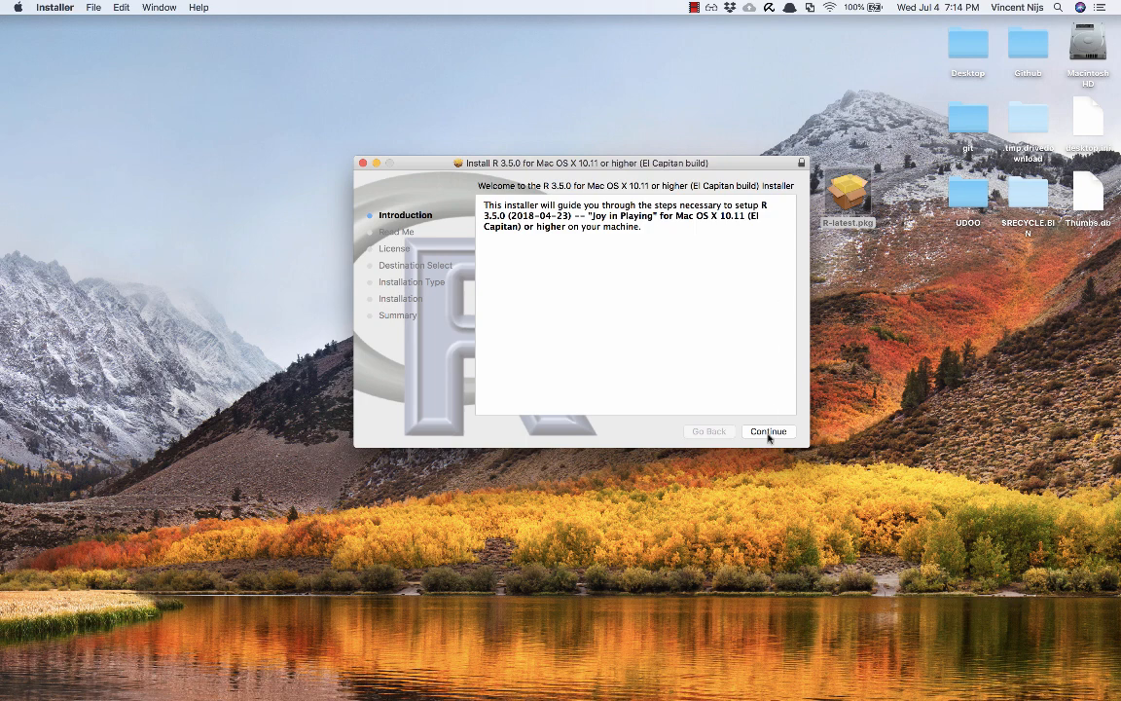
left_click(767, 433)
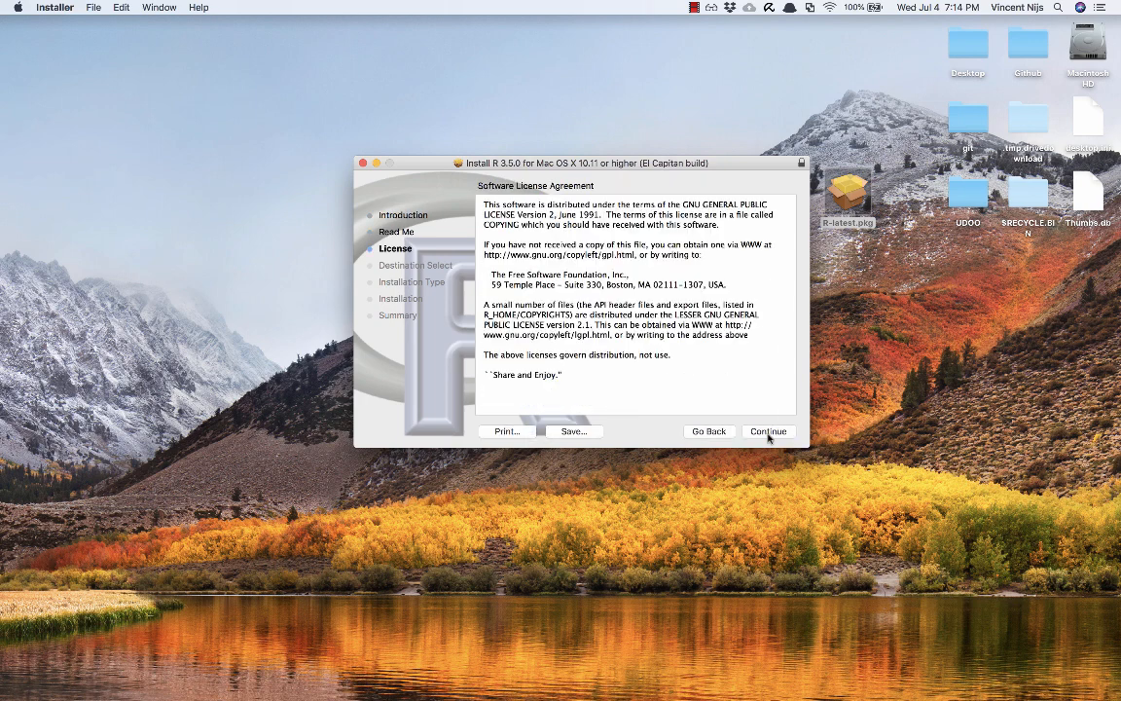
left_click(767, 432)
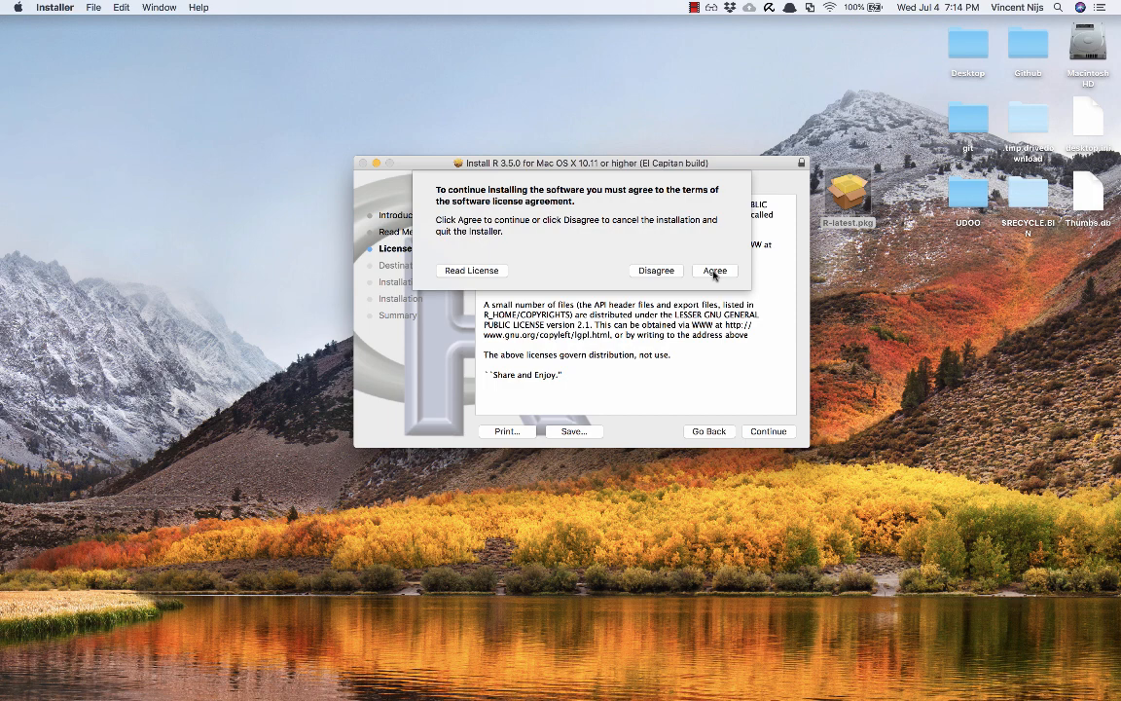
left_click(715, 271)
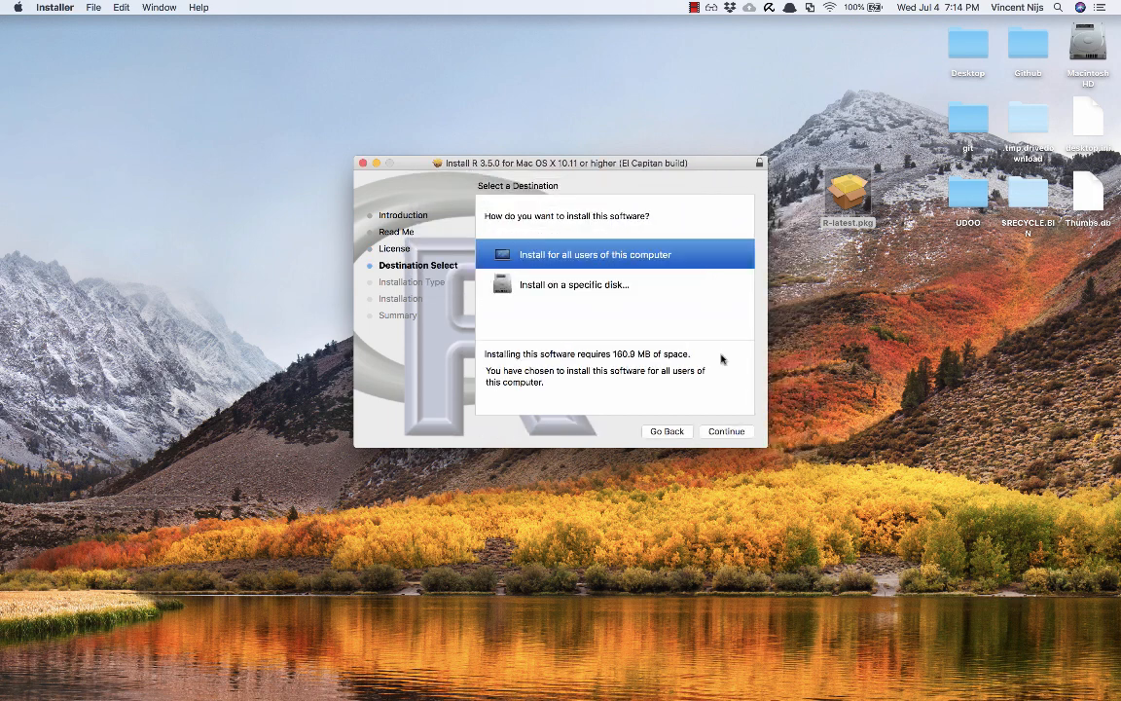
left_click(724, 432)
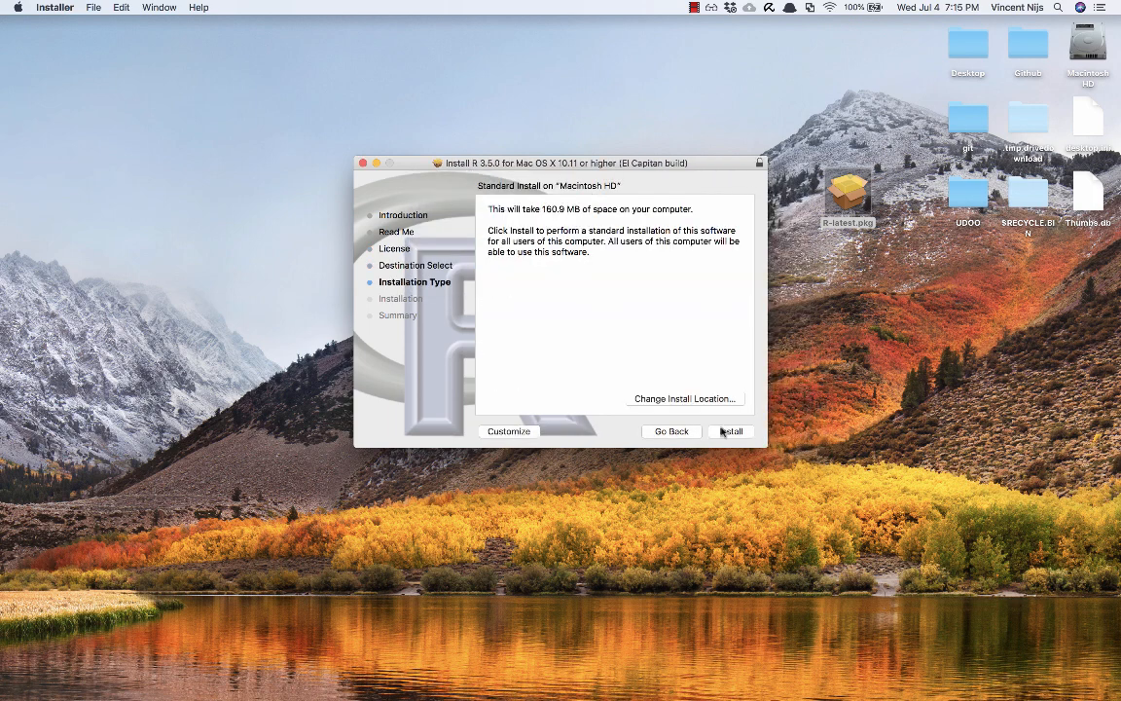
left_click(732, 432)
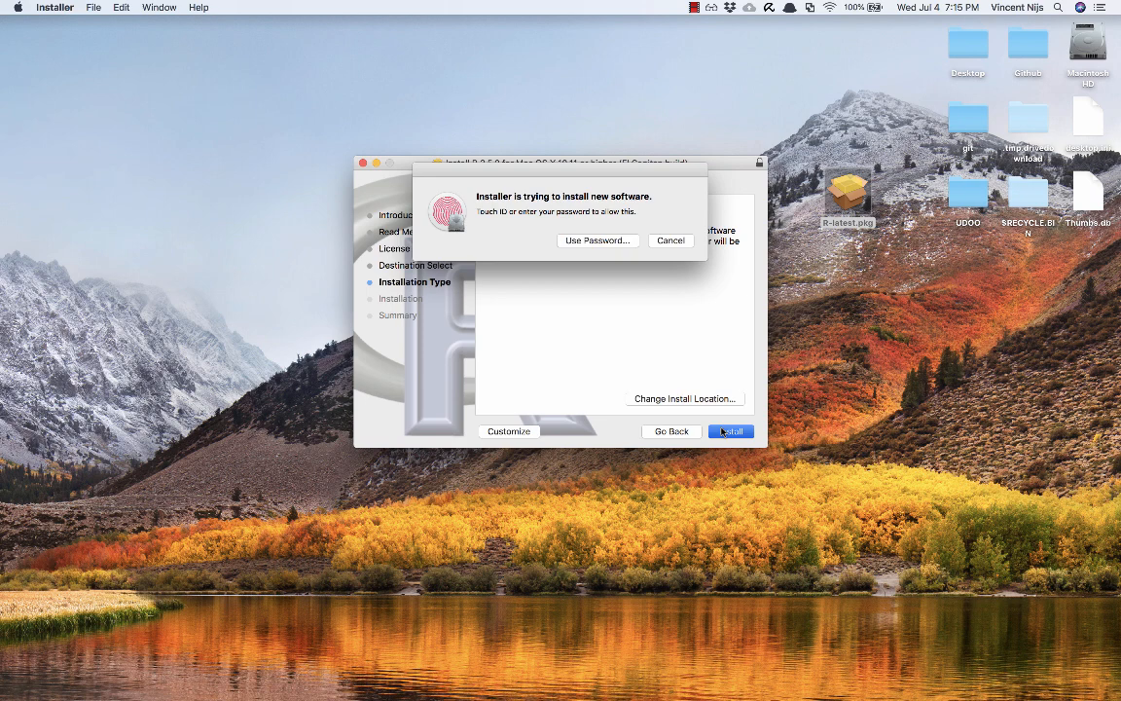
- Authorise the install with the admin password, let it finish and close the R installer
left_click(595, 241)
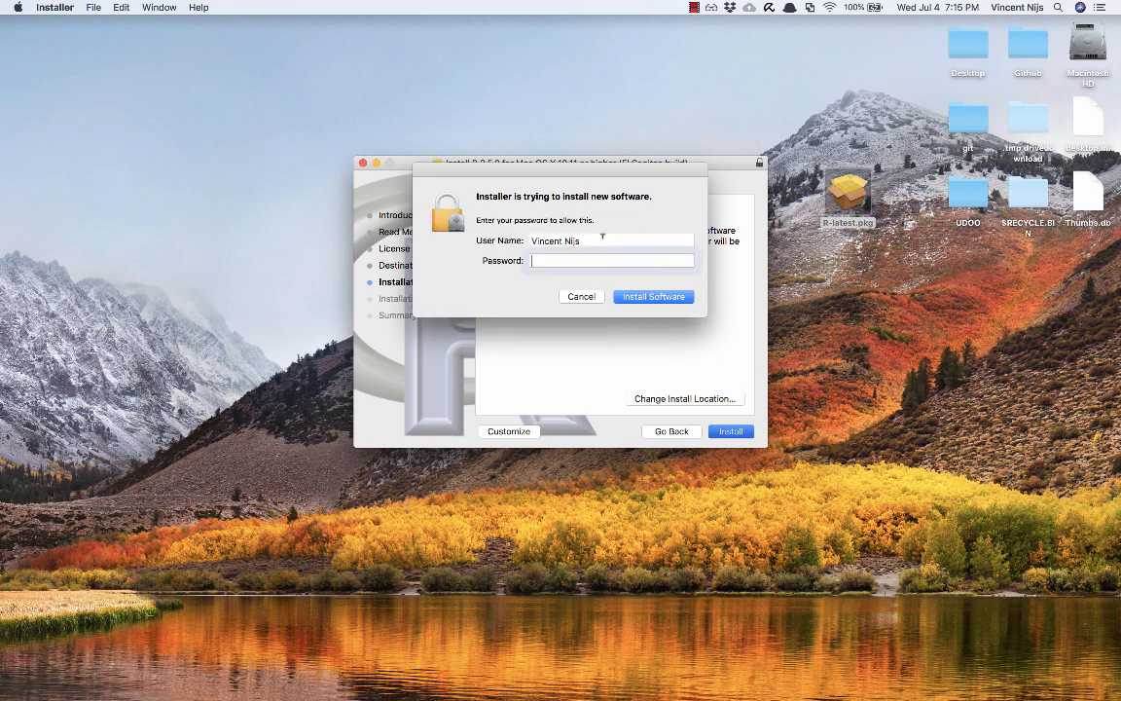
type("password")
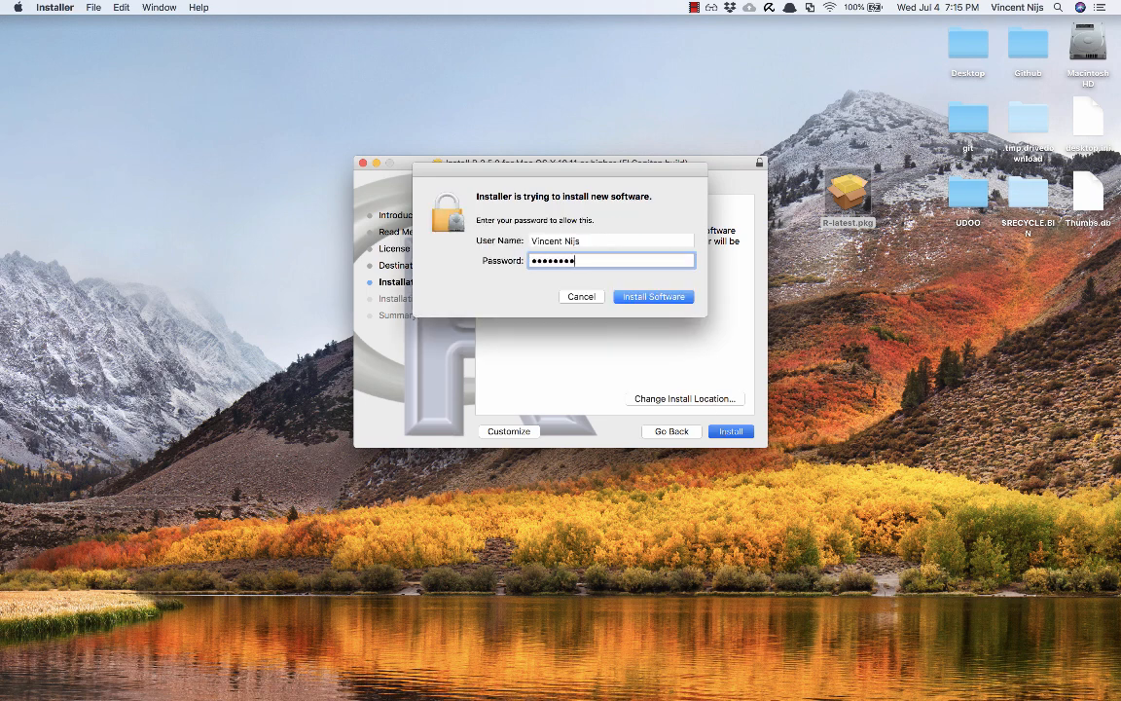
left_click(654, 296)
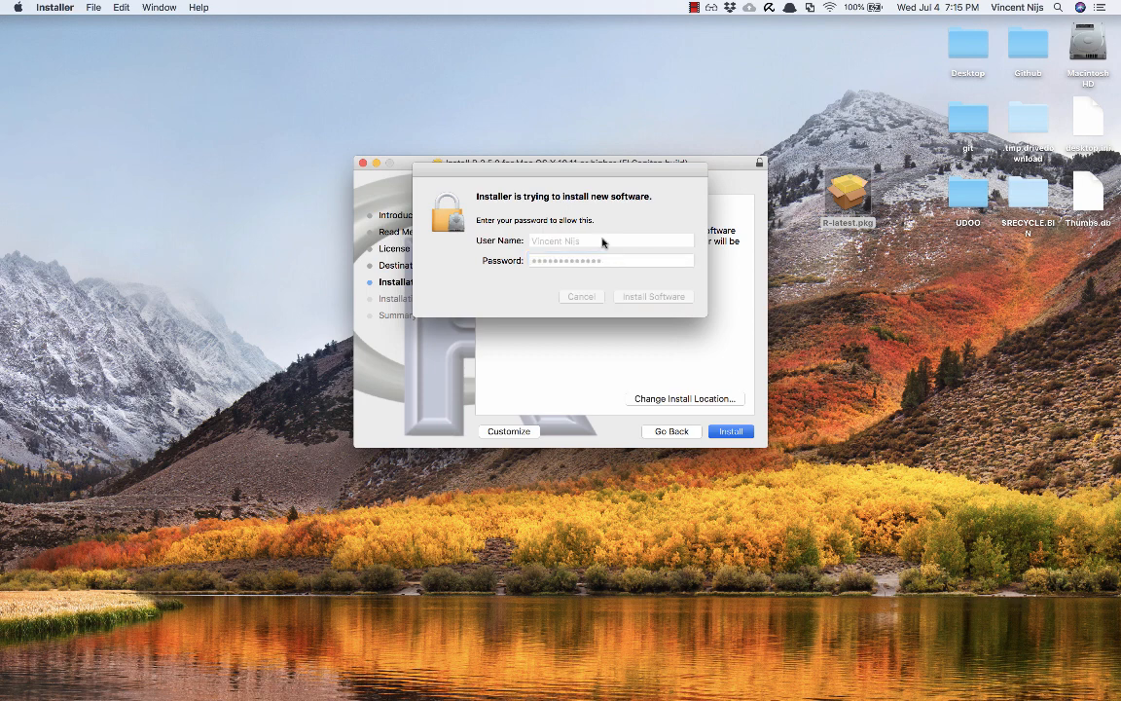
left_click(652, 295)
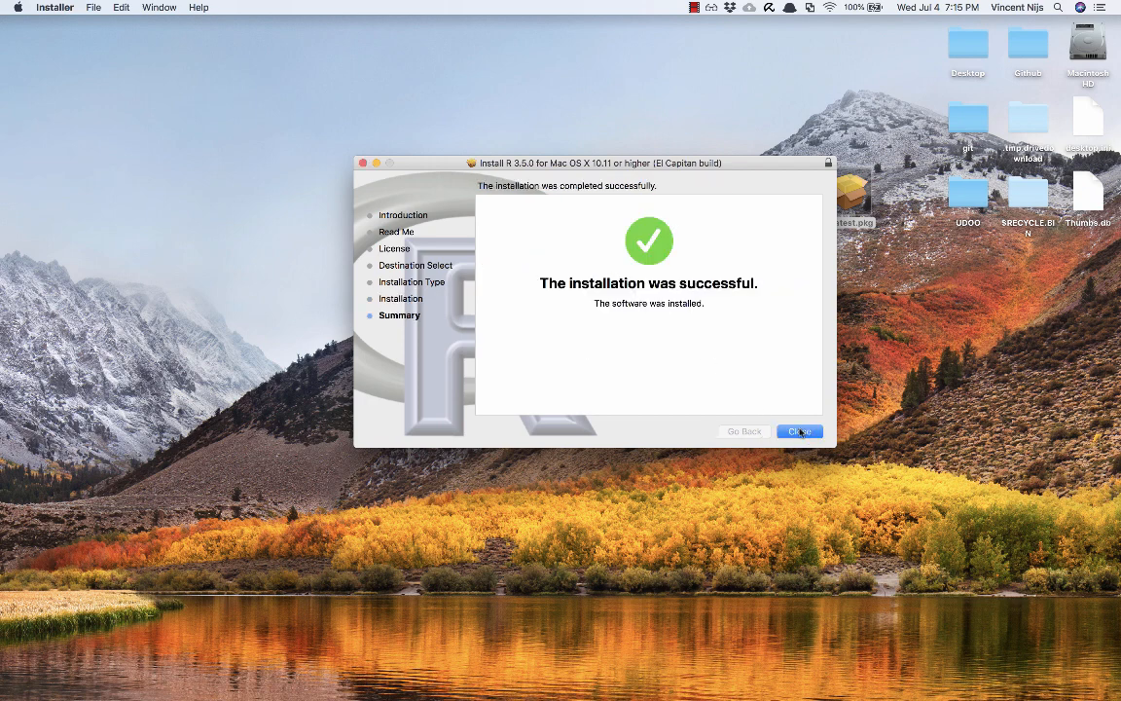
left_click(798, 432)
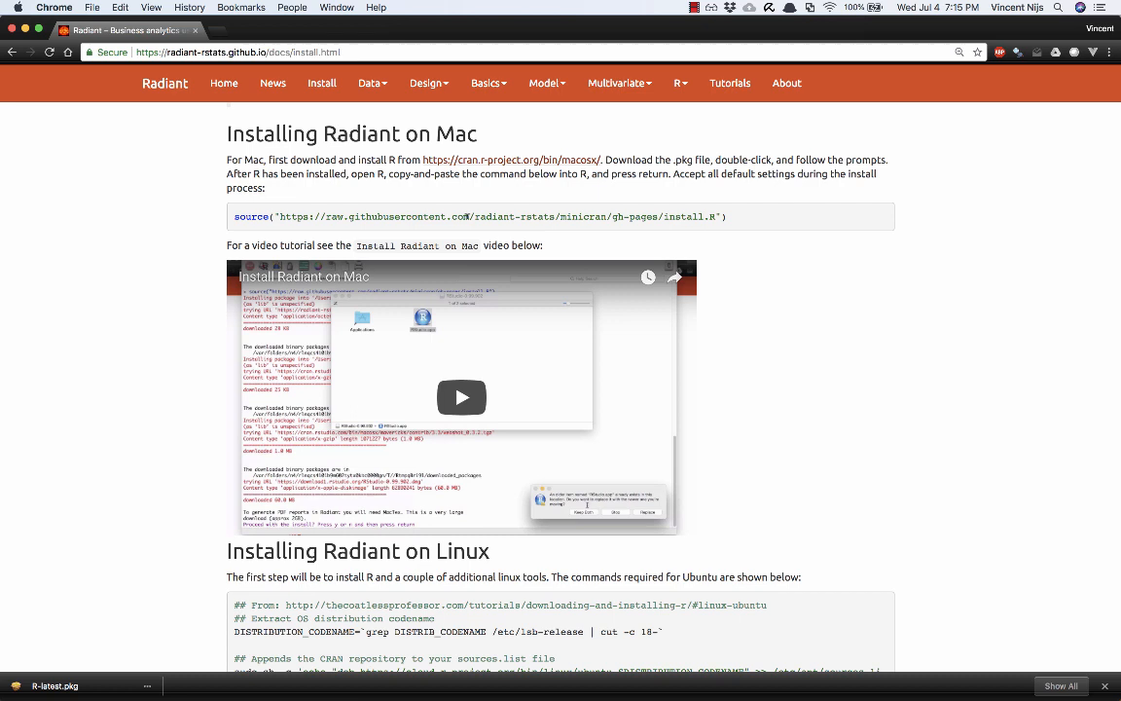
- Select the whole source(...install.R) command line in the Mac install guide
triple_click(477, 216)
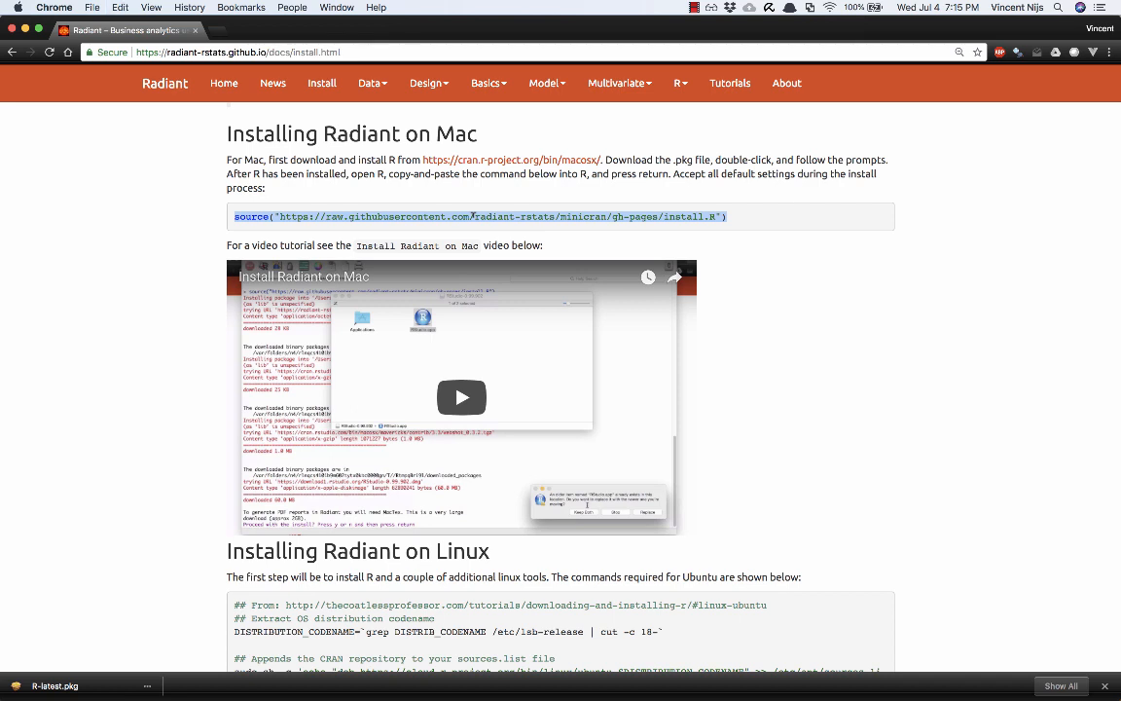
triple_click(477, 216)
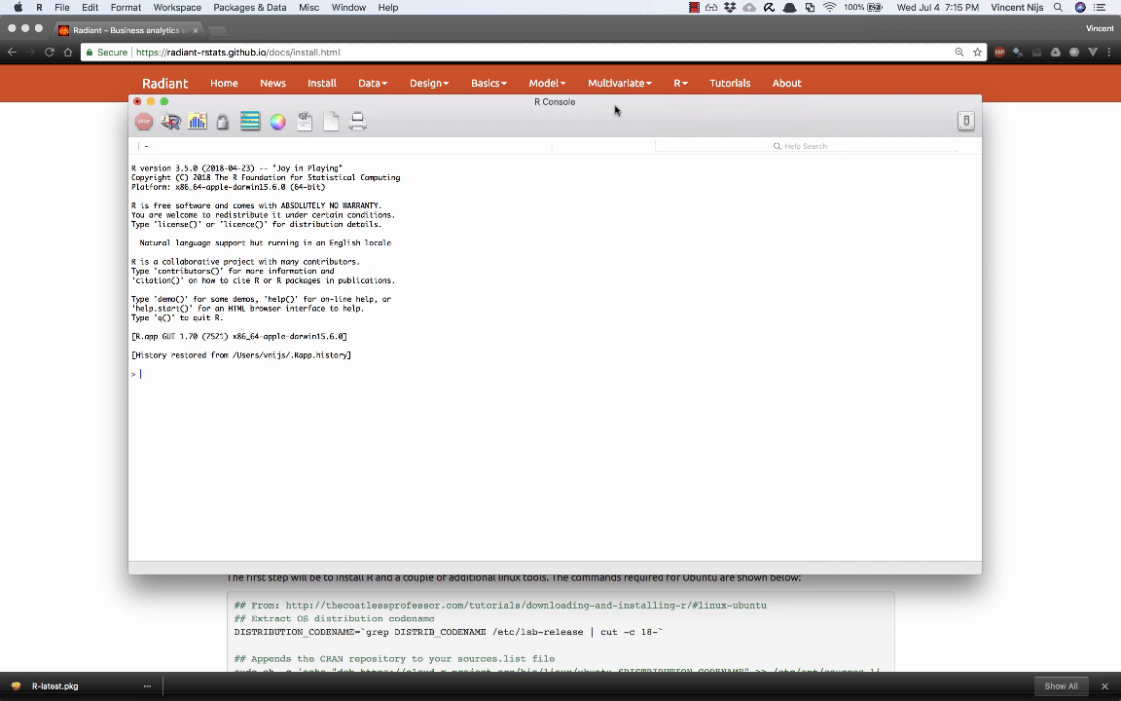
- Run source() on the radiant-rstats minicran install.R URL in the R console
type("source(\"https://raw.githubusercontent.com/radiant-rstats/minicran/gh-pages/install.R\")")
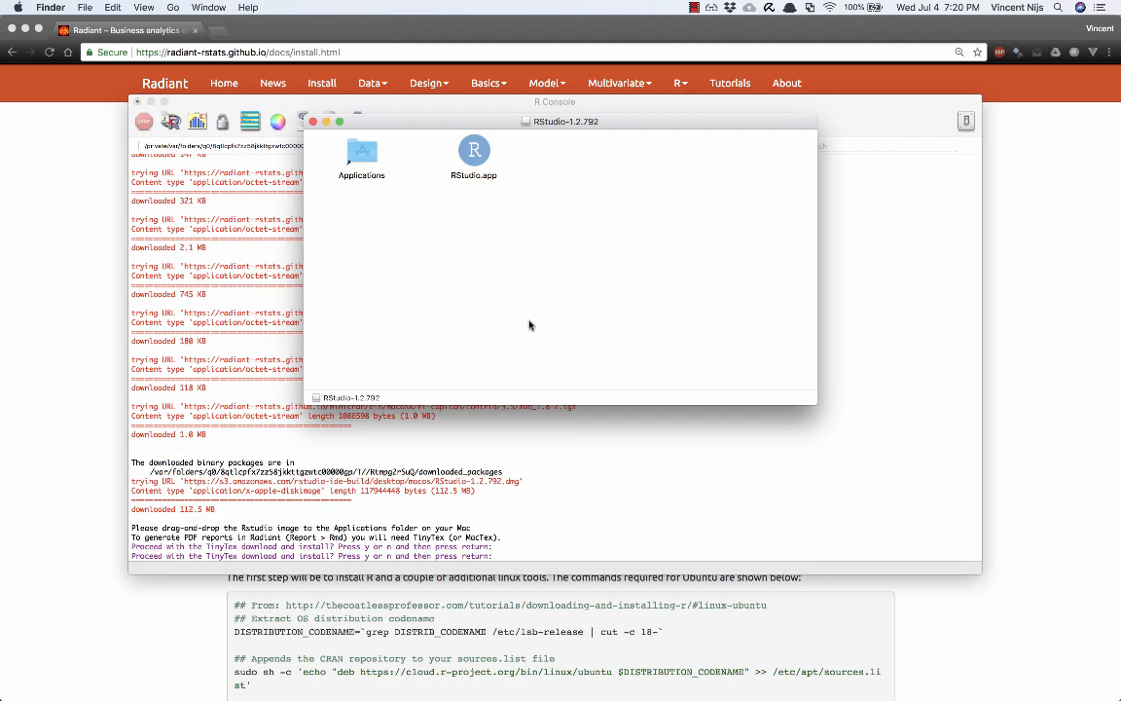
mouse_move(467, 126)
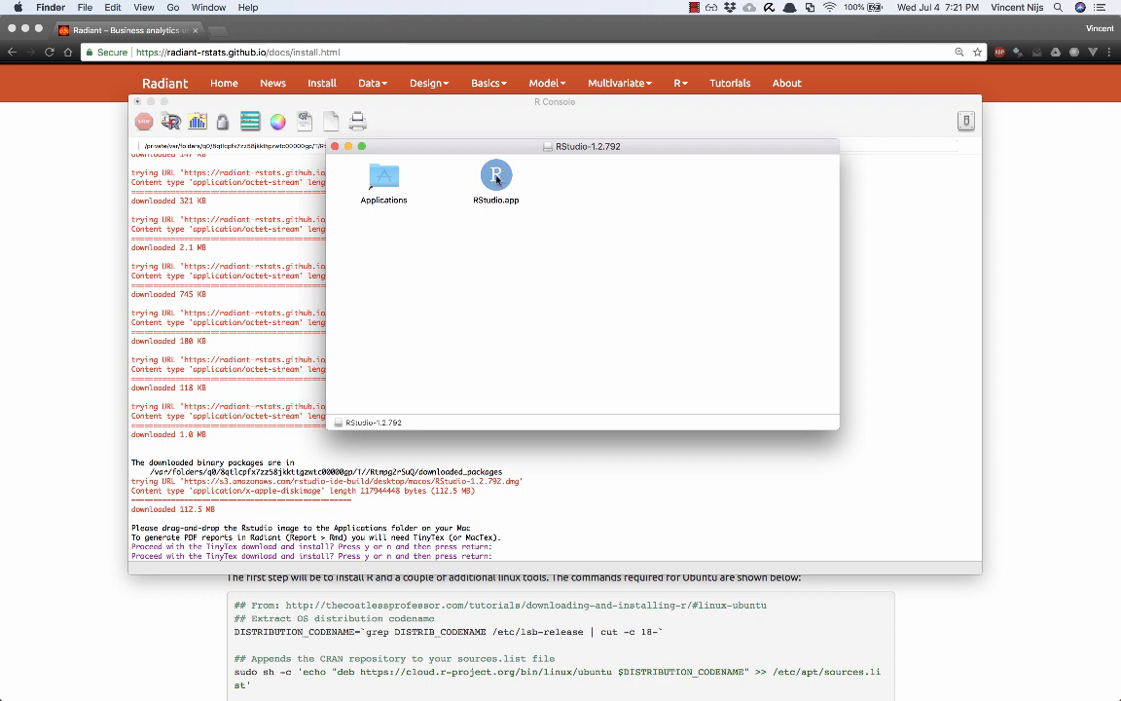
- Drag RStudio.app into Applications and confirm replacing the existing copy
left_click_drag(494, 175, 389, 179)
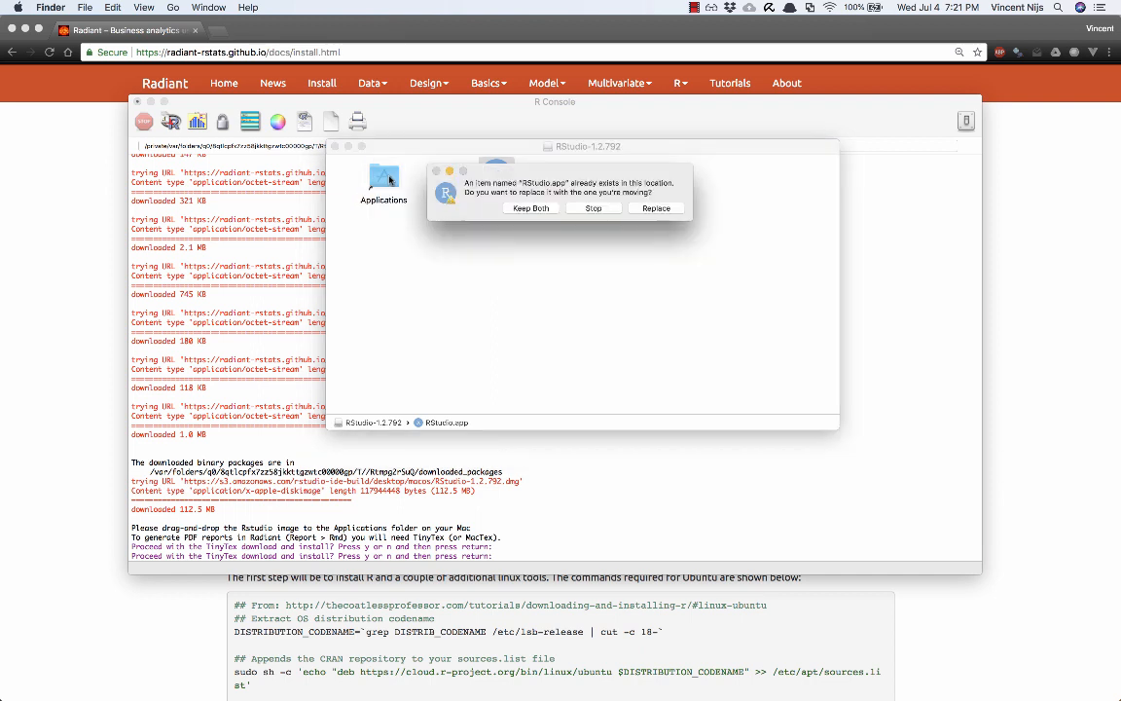
mouse_move(693, 207)
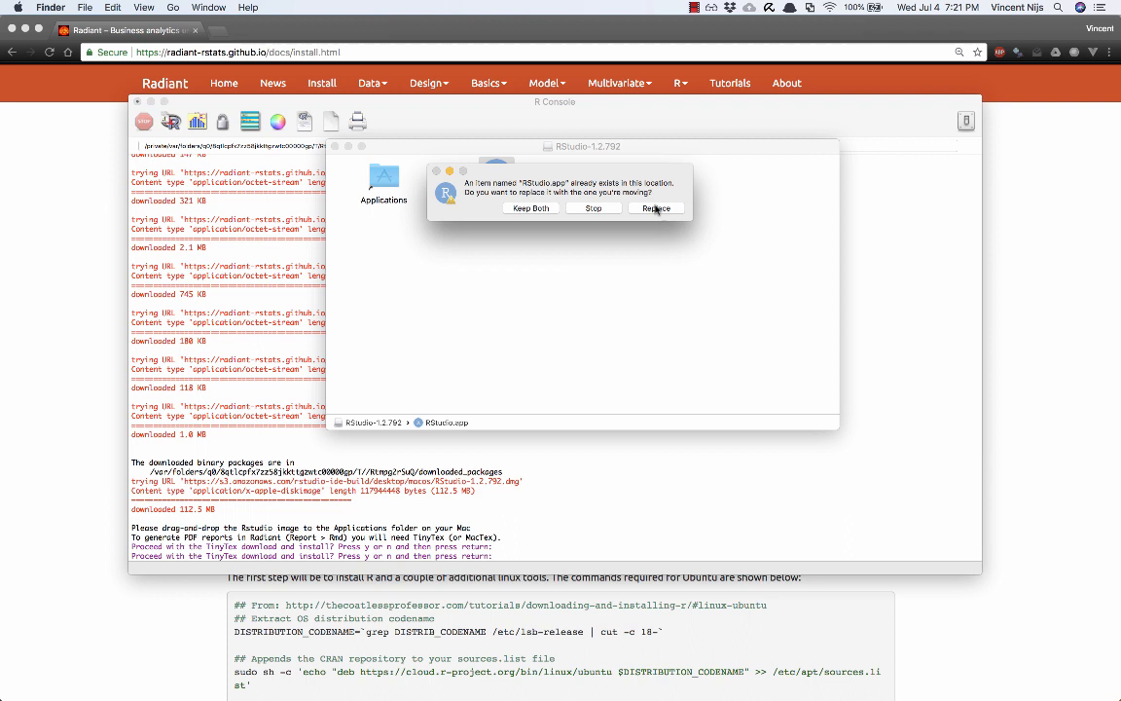
left_click(656, 206)
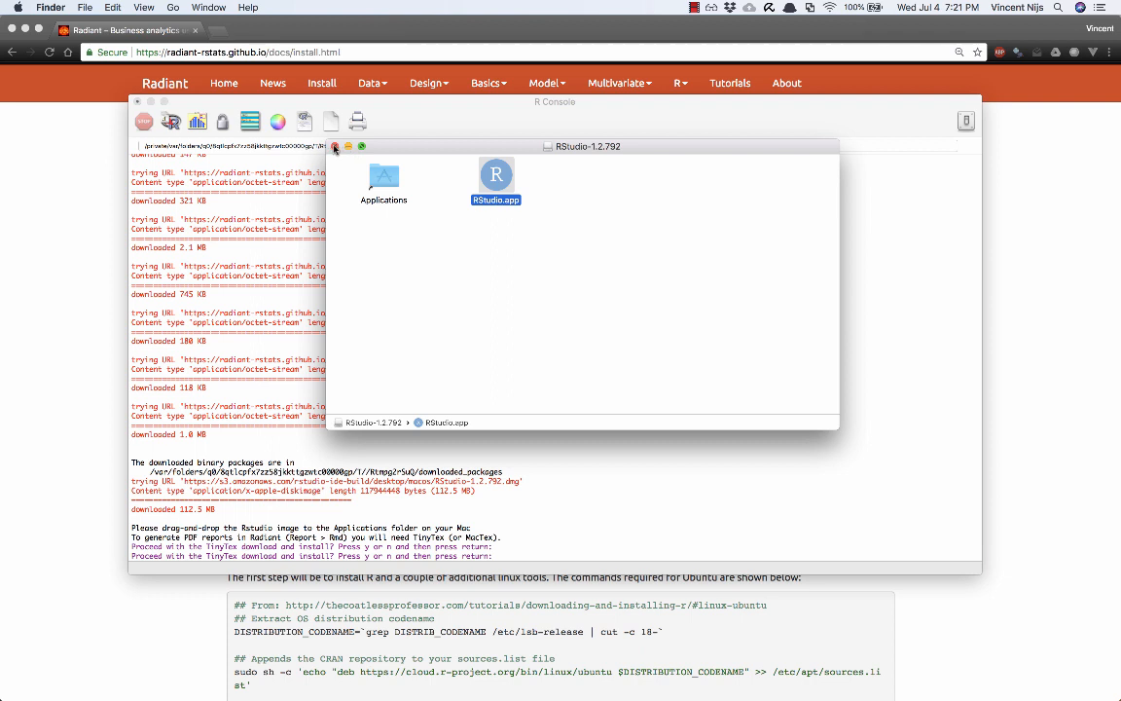
- Close the RStudio-1.2.792 disk image window while the install script completes
left_click(335, 146)
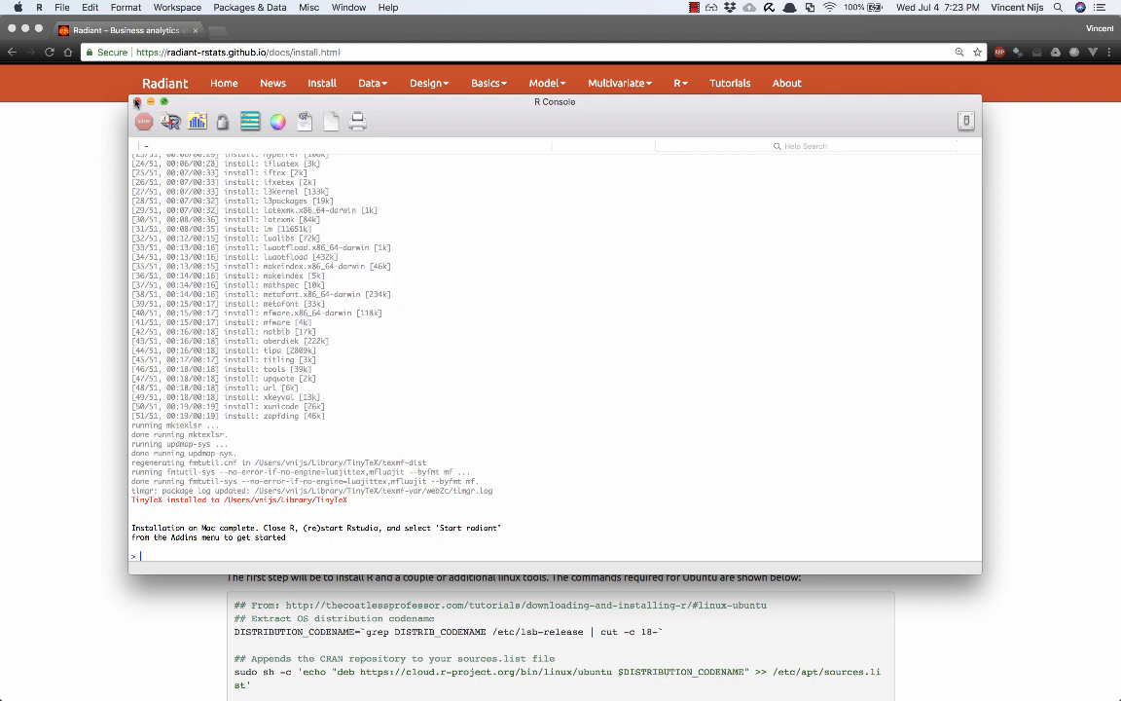
- Quit R and choose Don't Save for the workspace image
left_click(136, 102)
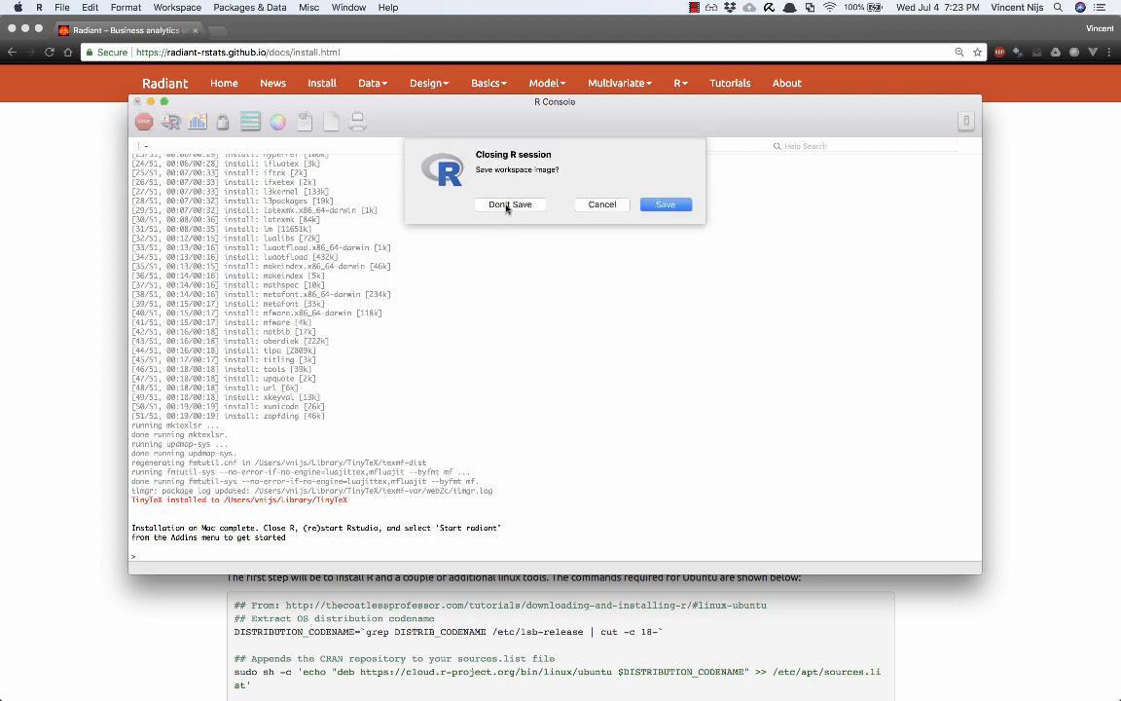
left_click(510, 204)
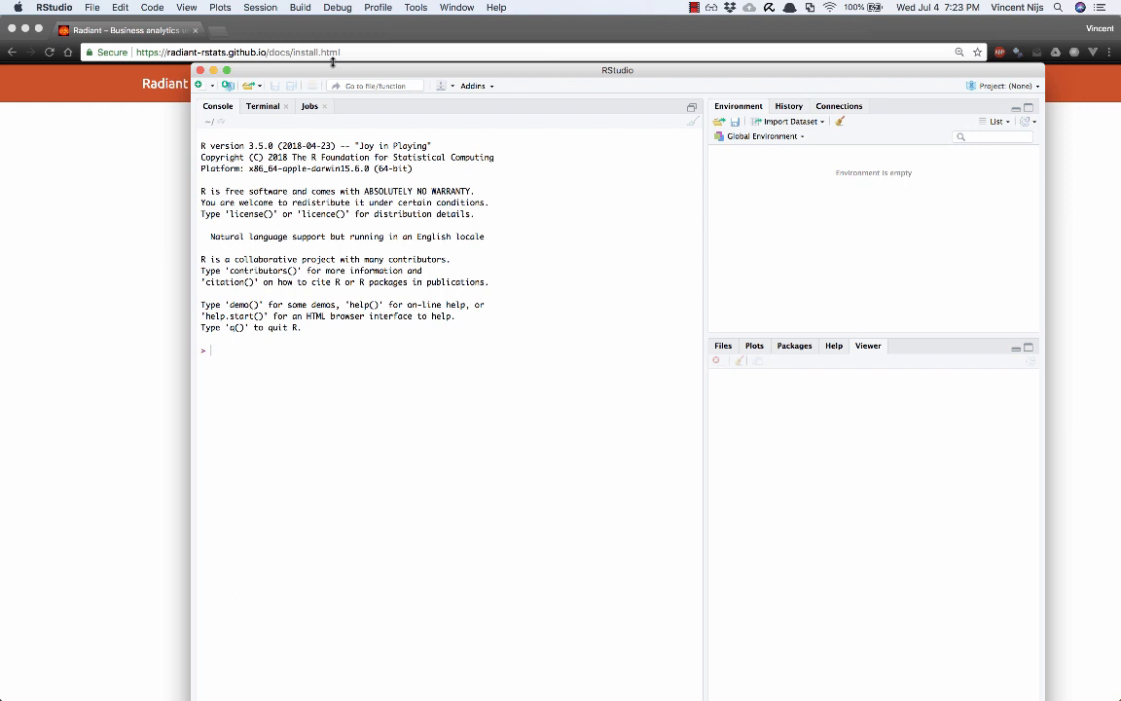
- Zoom the RStudio window to fill the screen using the green title-bar button
left_click(225, 70)
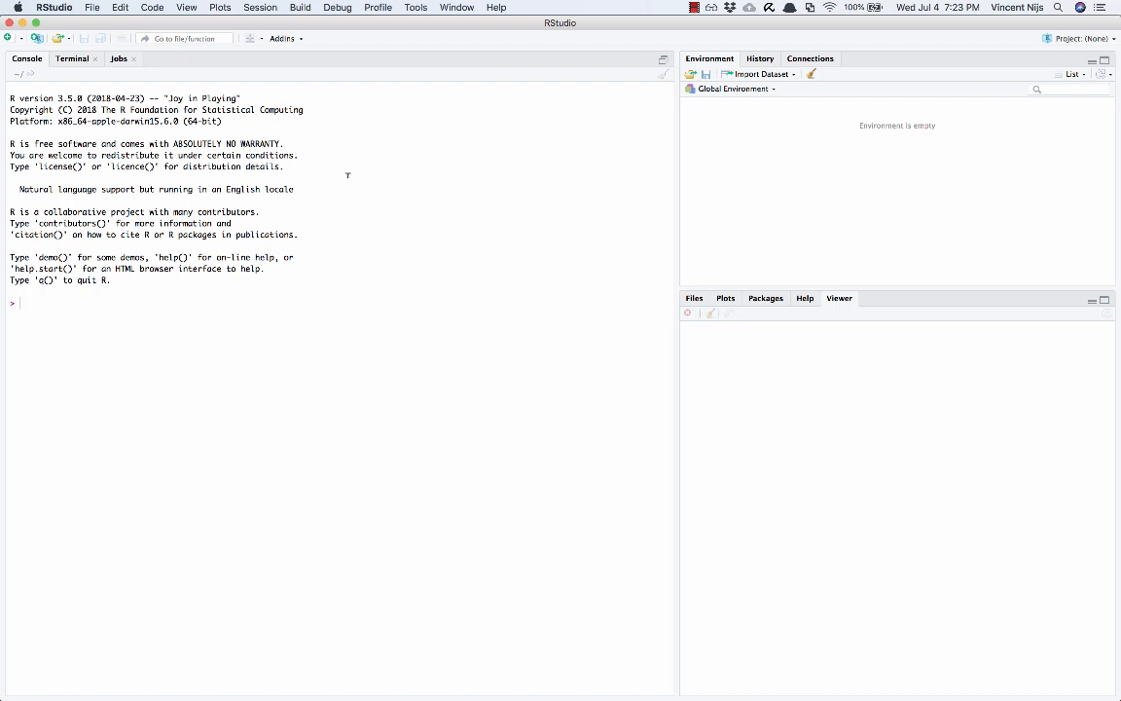
mouse_move(307, 117)
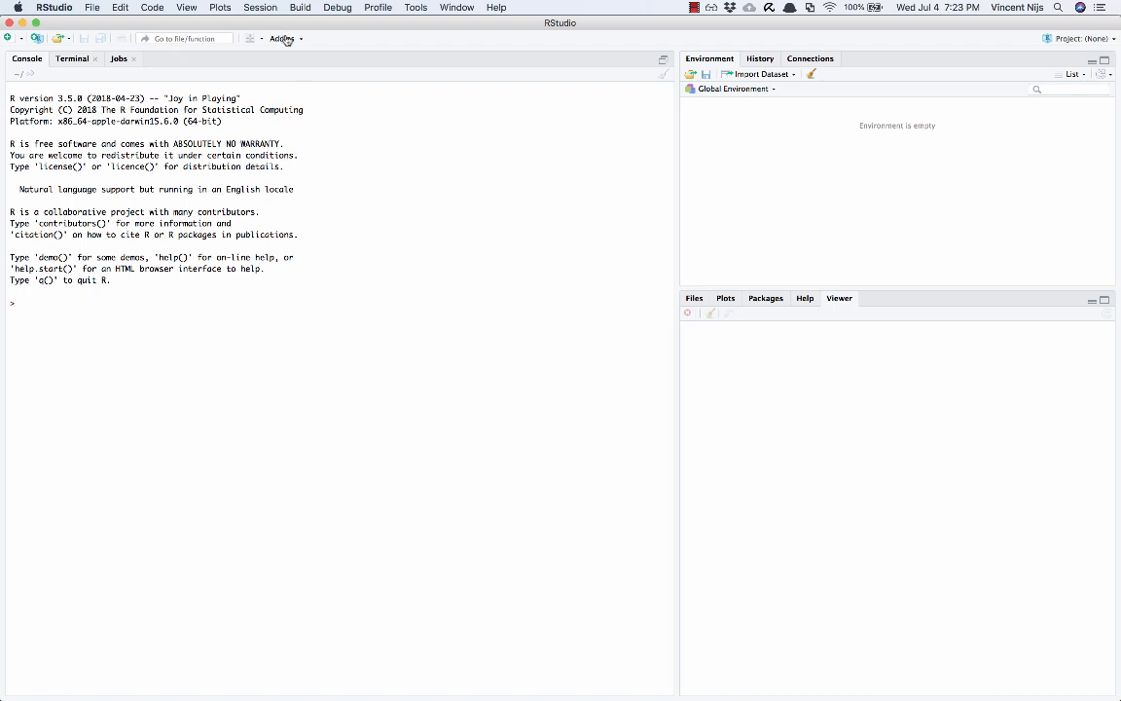
mouse_move(286, 43)
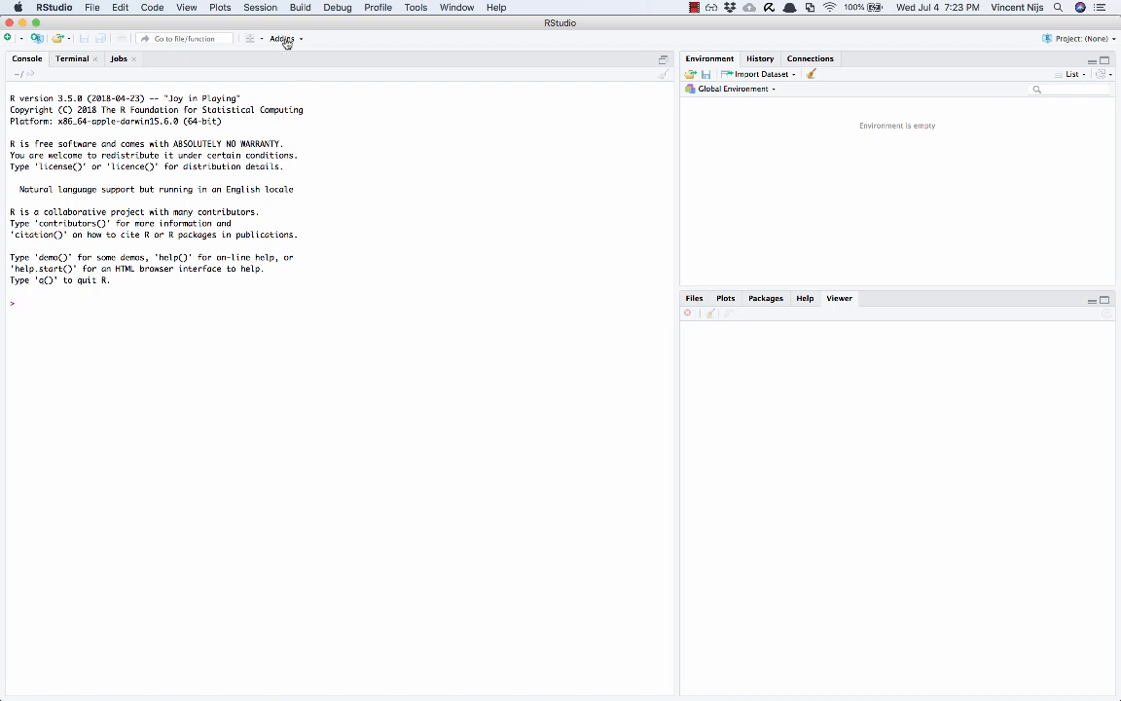
mouse_move(284, 57)
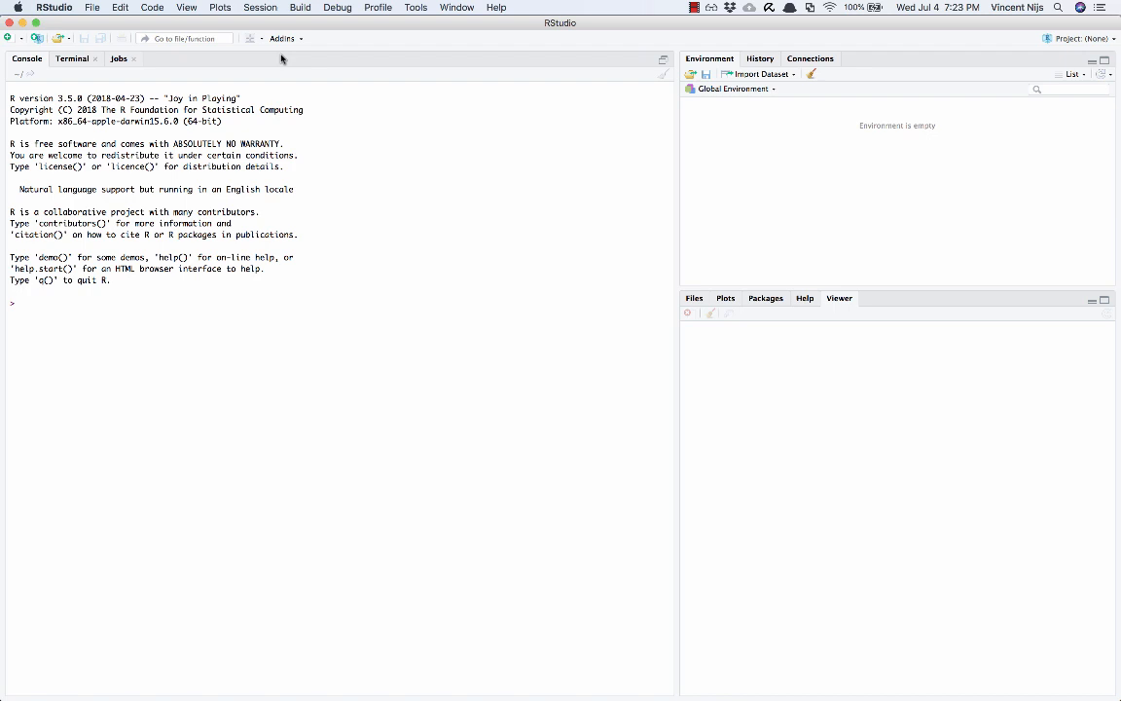
- Show the Addins dropdown scrolled to the RADIANT section with Start radiant and Update radiant
left_click(283, 39)
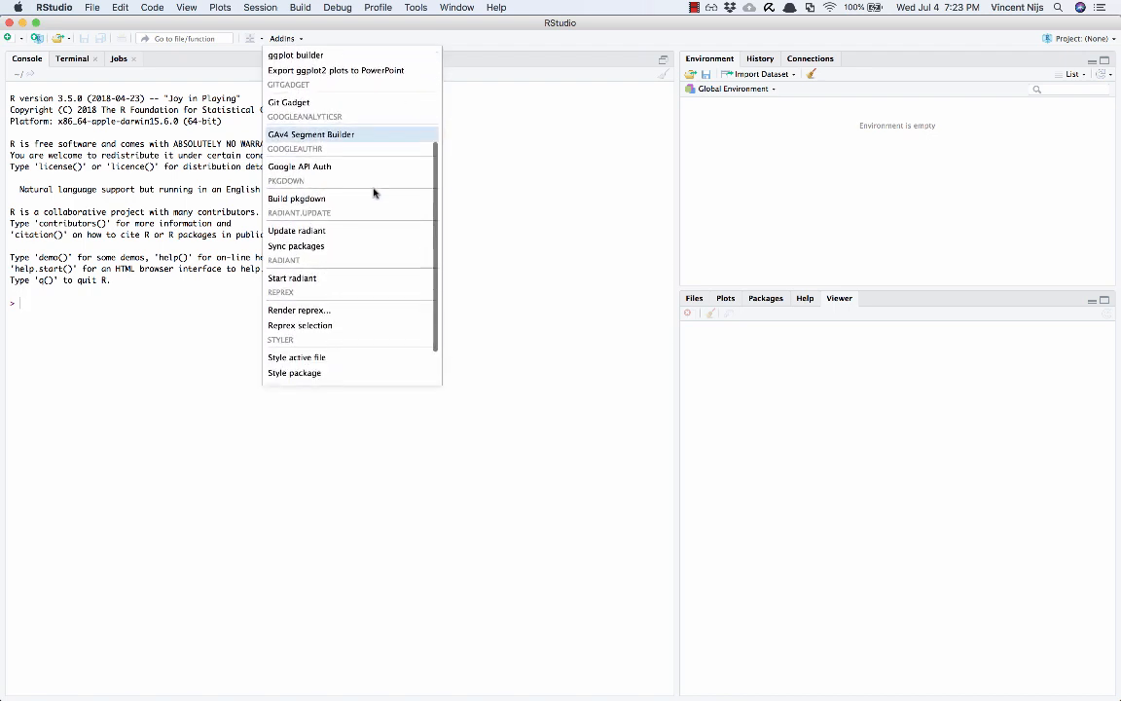
scroll("down", 3)
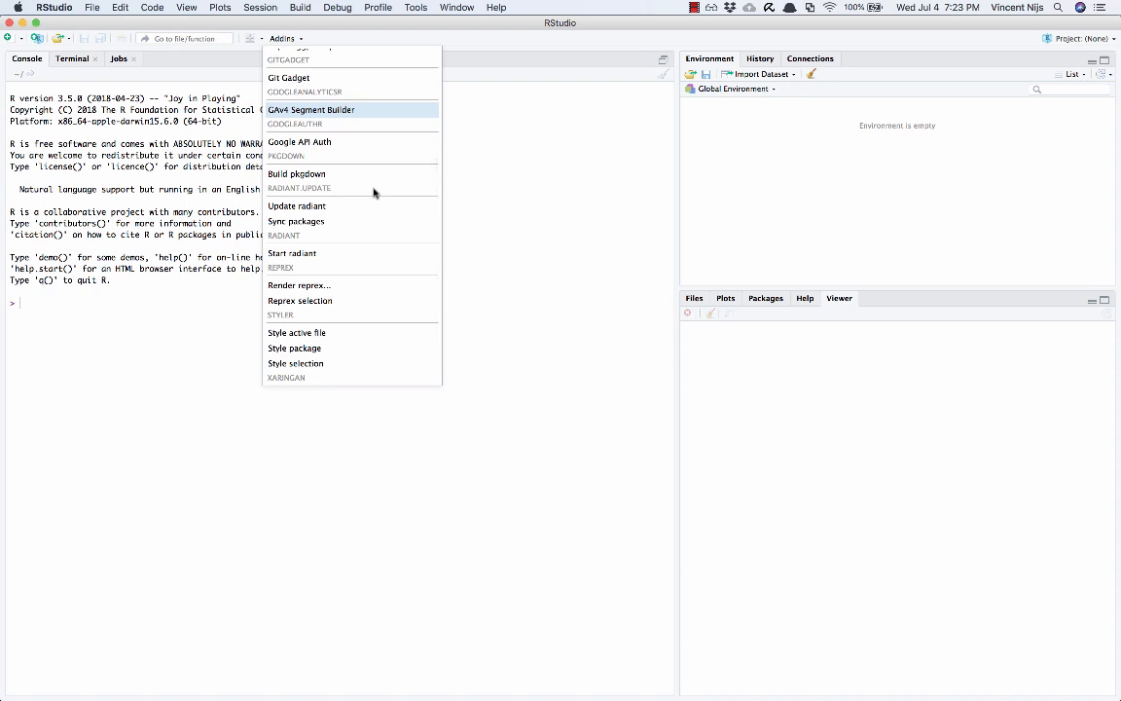
mouse_move(299, 257)
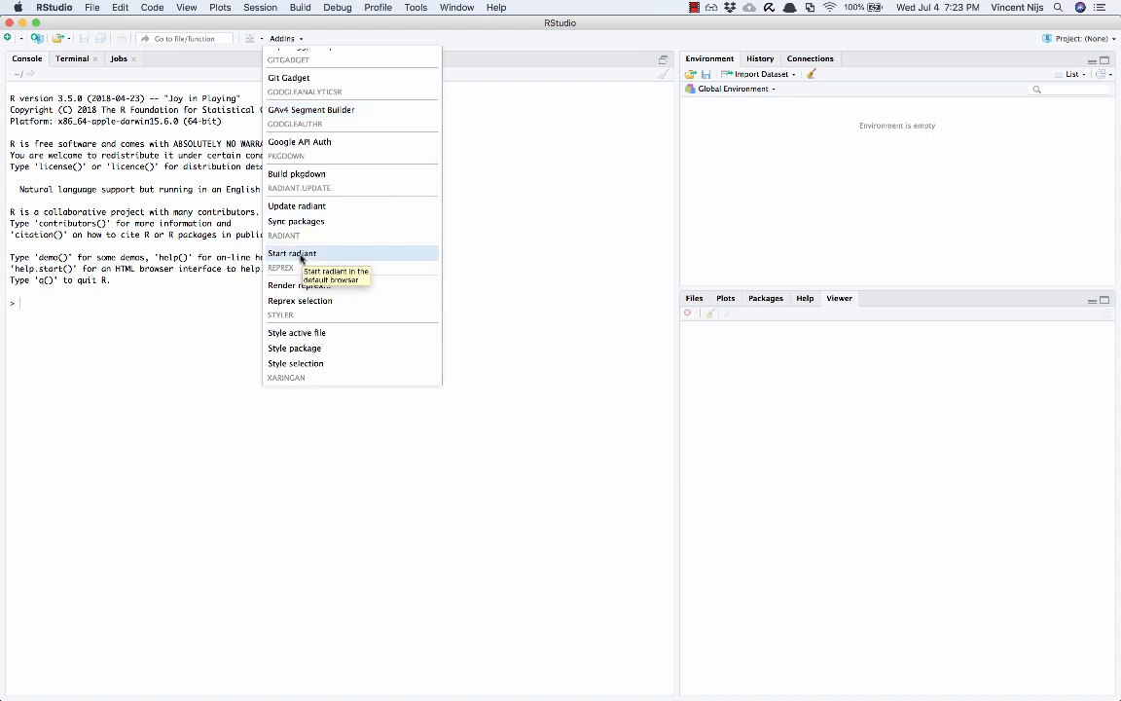
mouse_move(306, 206)
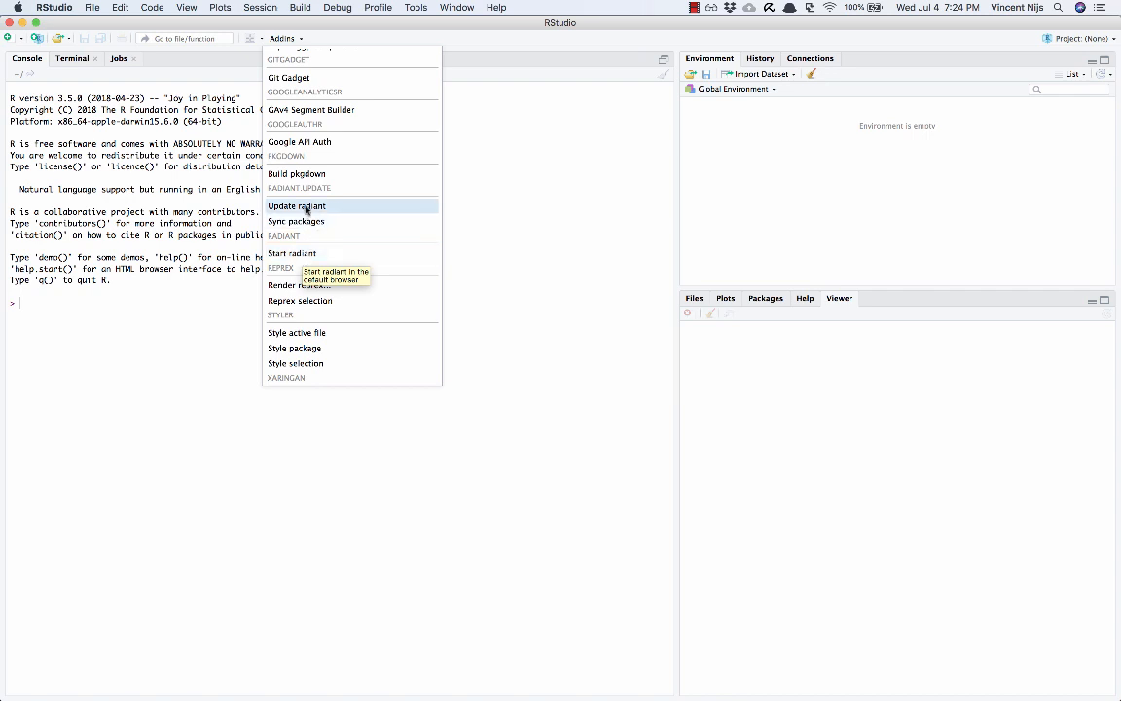
mouse_move(296, 207)
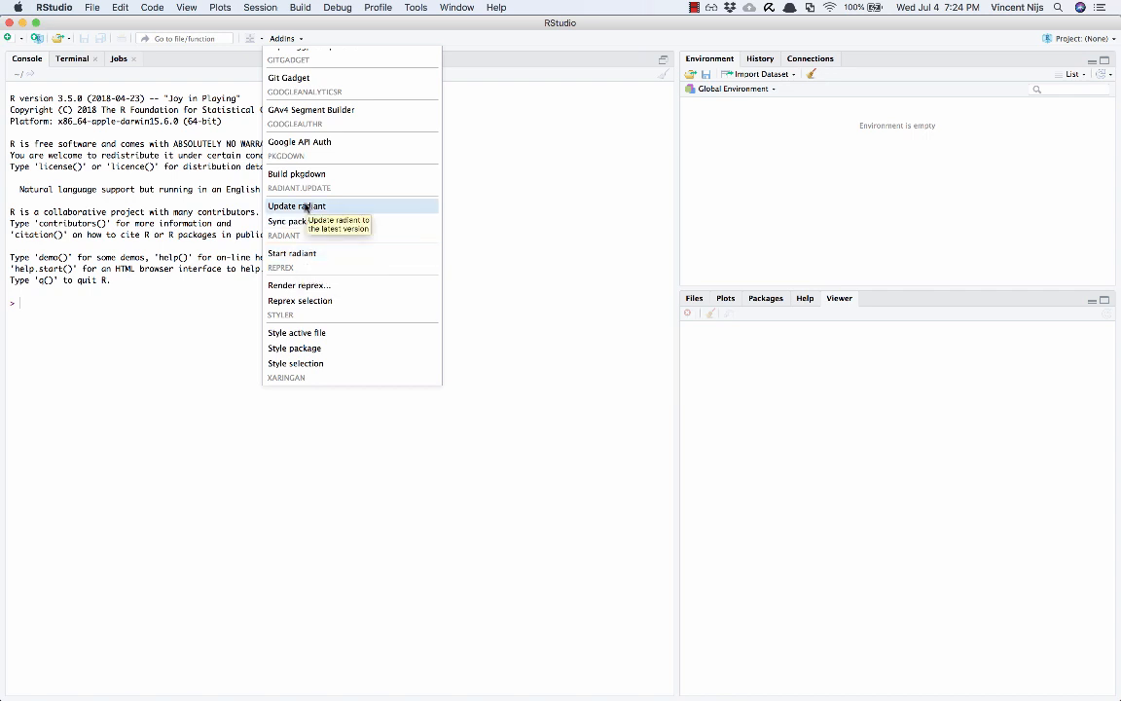
mouse_move(292, 253)
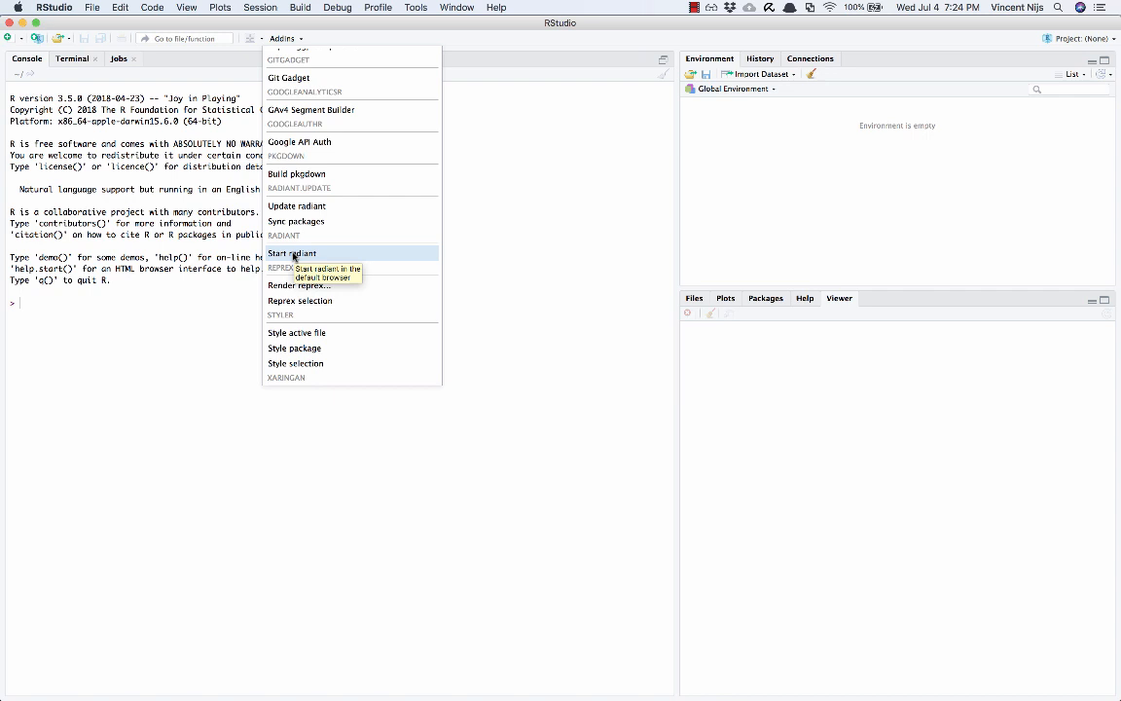
- Run Start radiant so the console launches radiant::radiant() on a local address
left_click(292, 253)
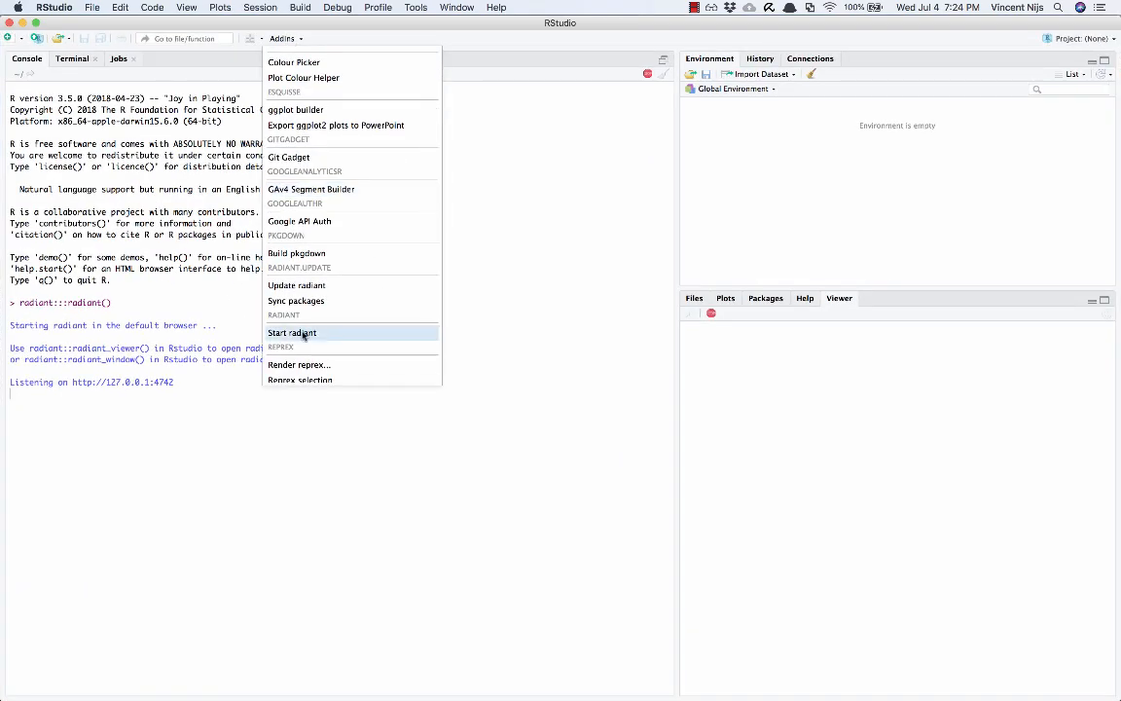
mouse_move(292, 333)
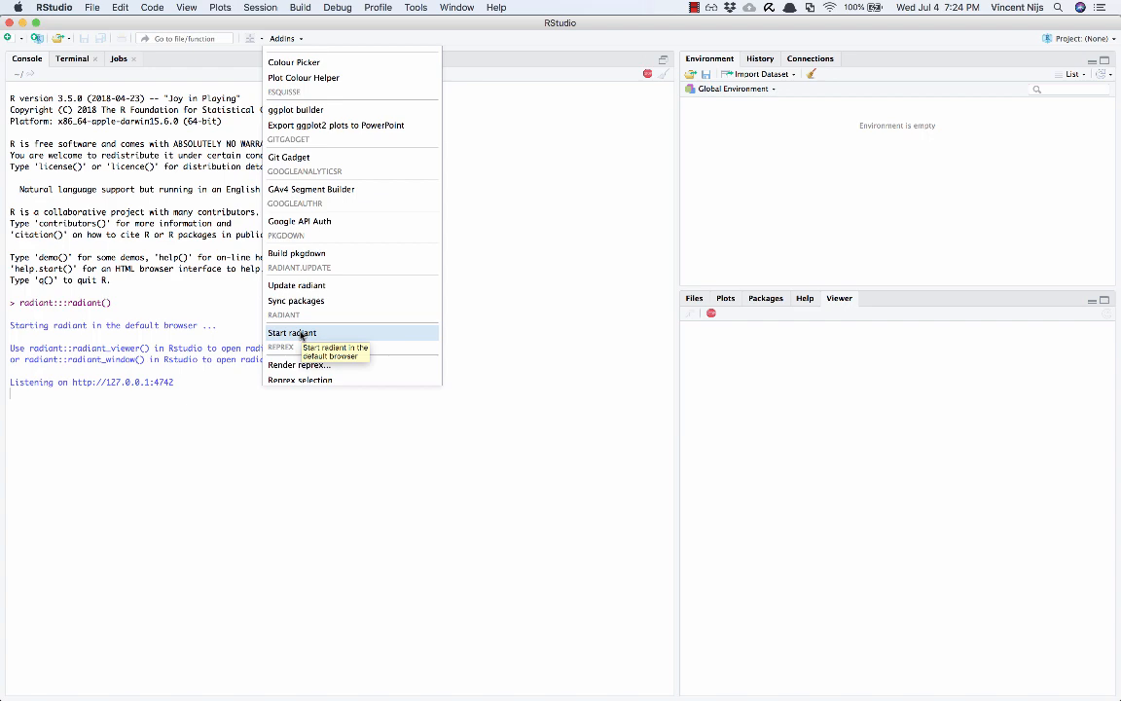